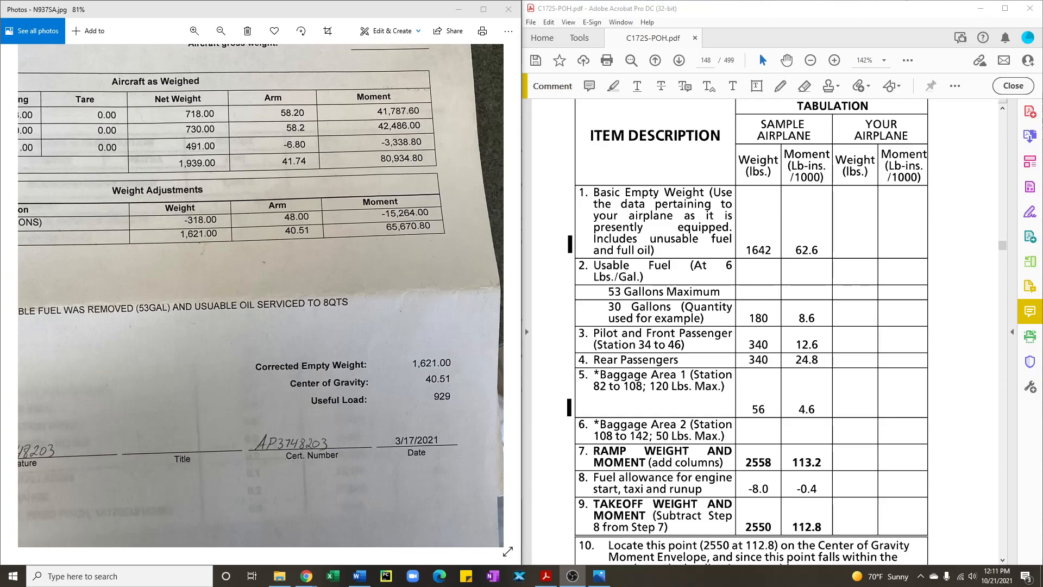
Step: Enter your airplane's basic empty weight 1621 in row 1 of the tabulation
left_click(220, 30)
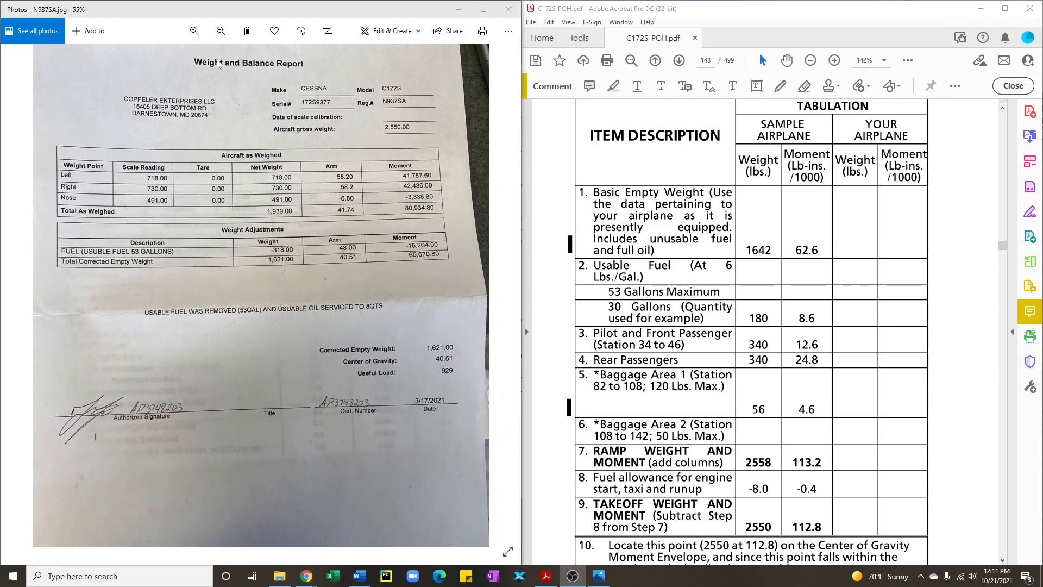
mouse_move(247, 76)
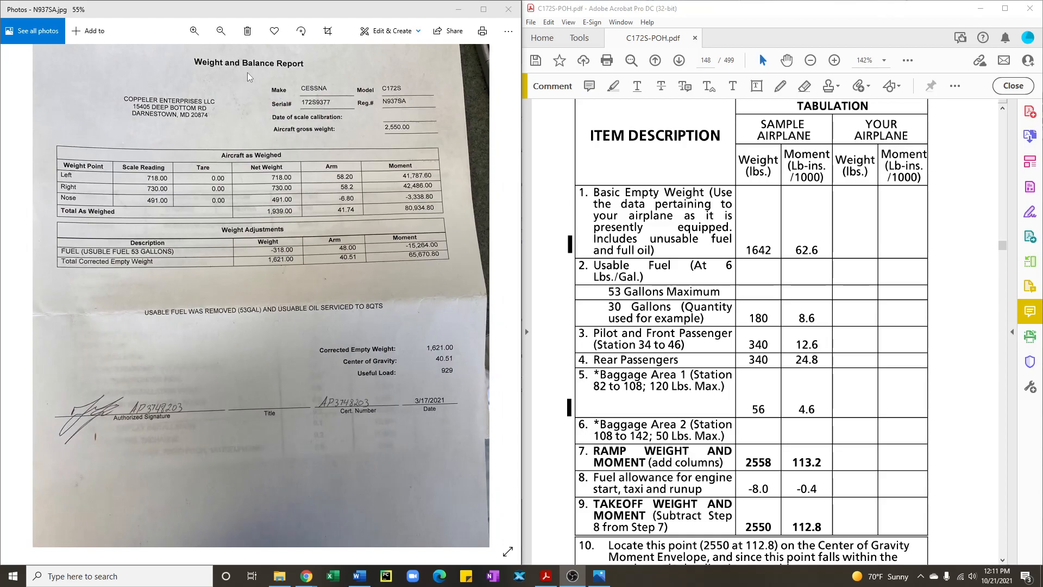
mouse_move(410, 111)
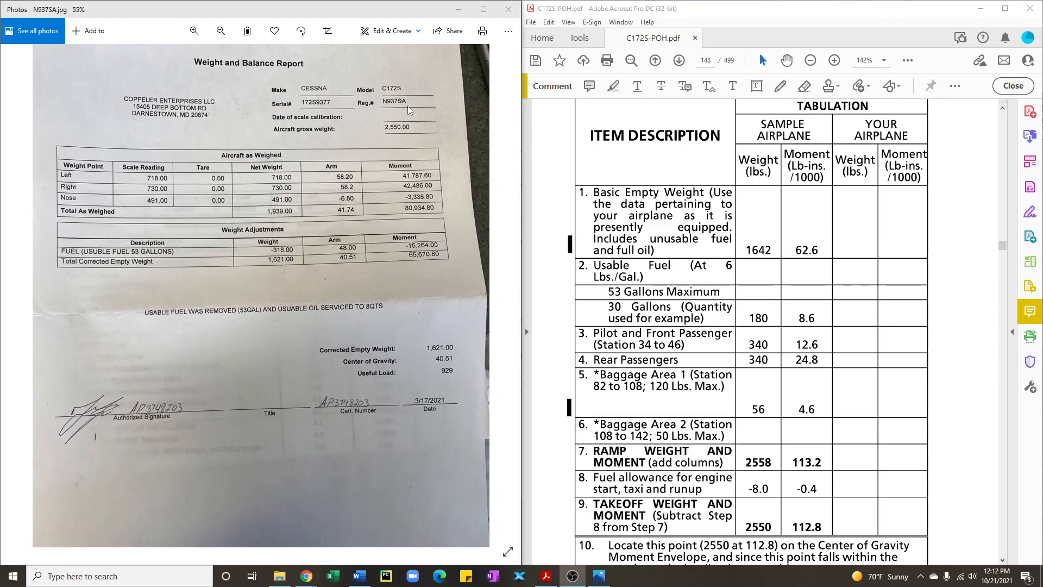
left_click(193, 31)
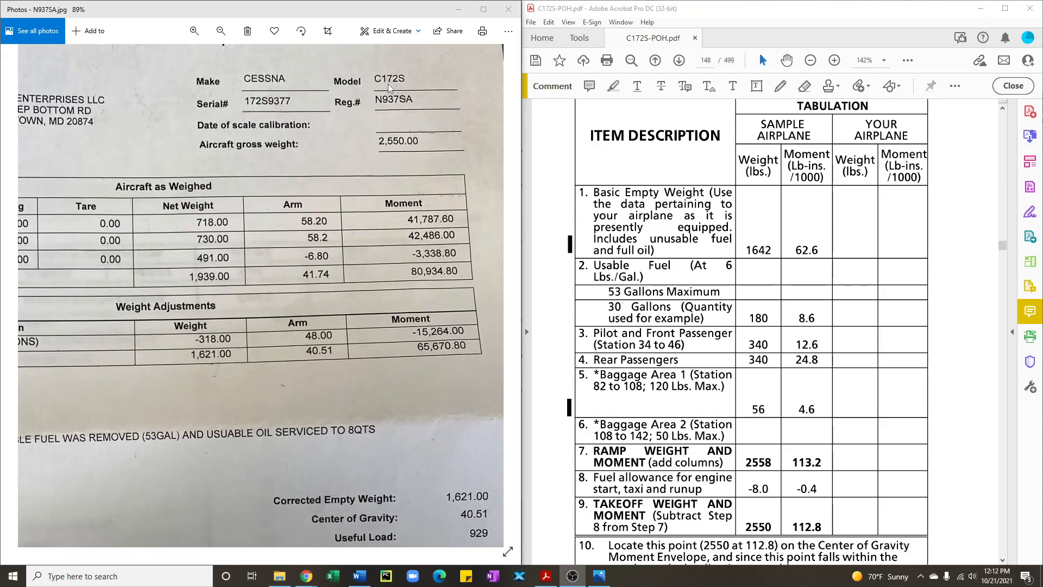
scroll("down", 3)
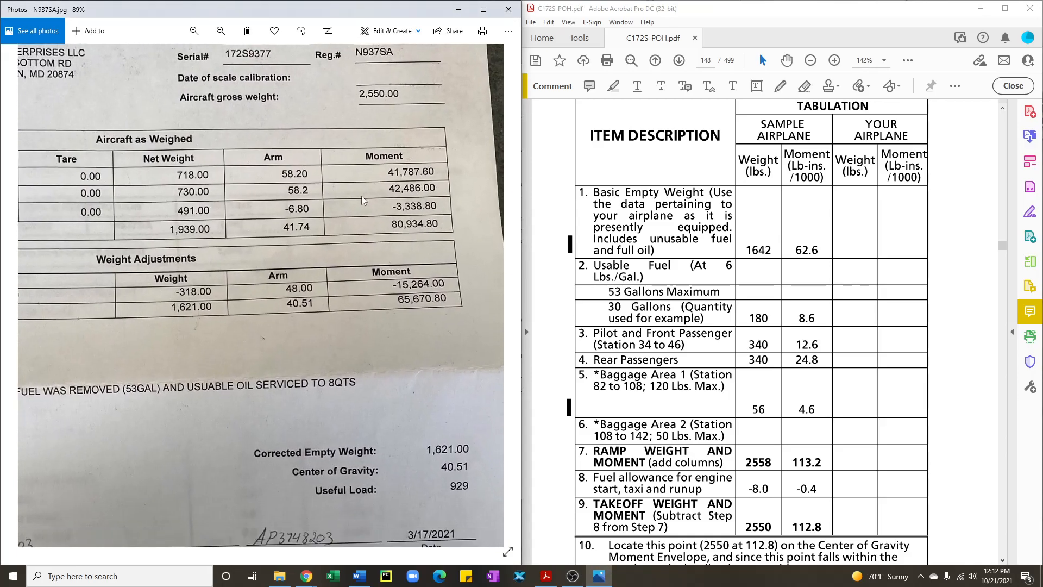
scroll("down", 3)
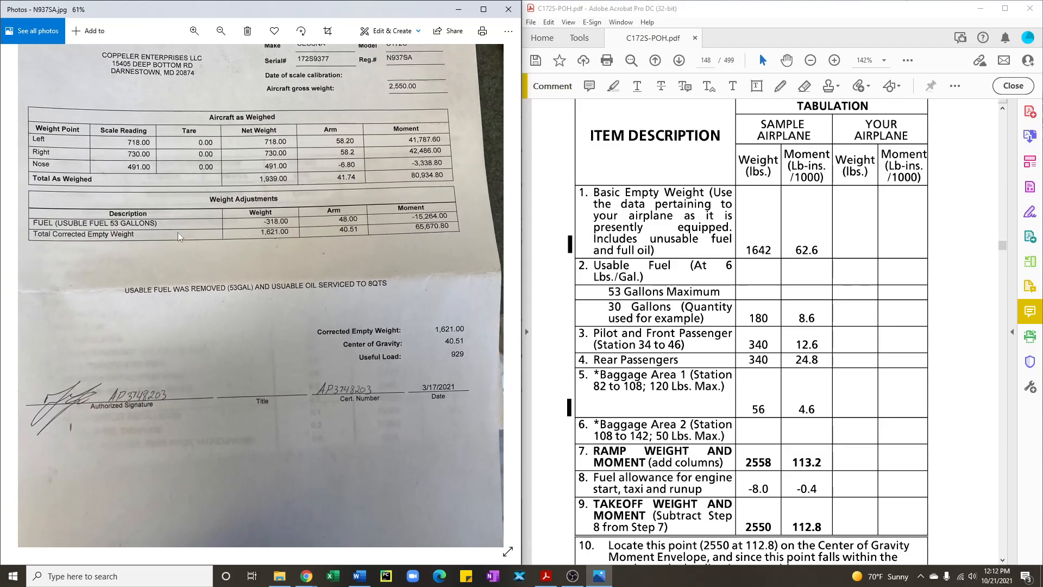
left_click(193, 30)
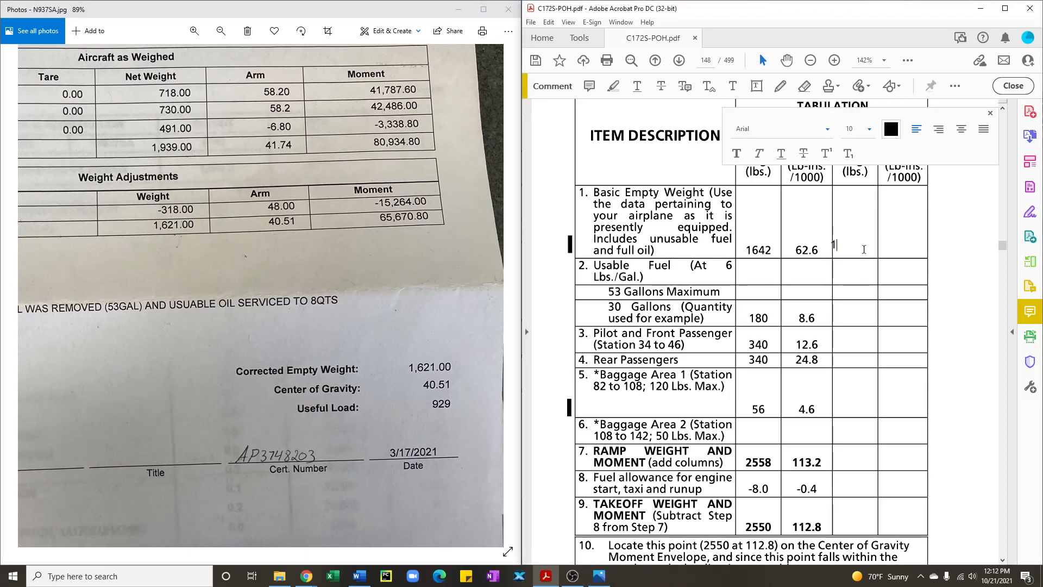
type("1621")
left_click(902, 247)
type("65.67")
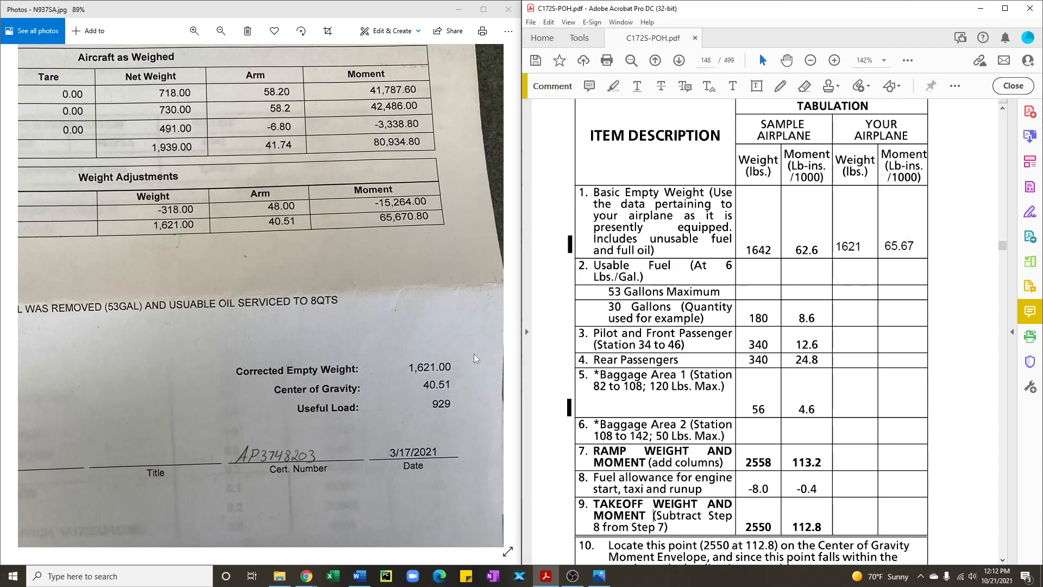
mouse_move(360, 575)
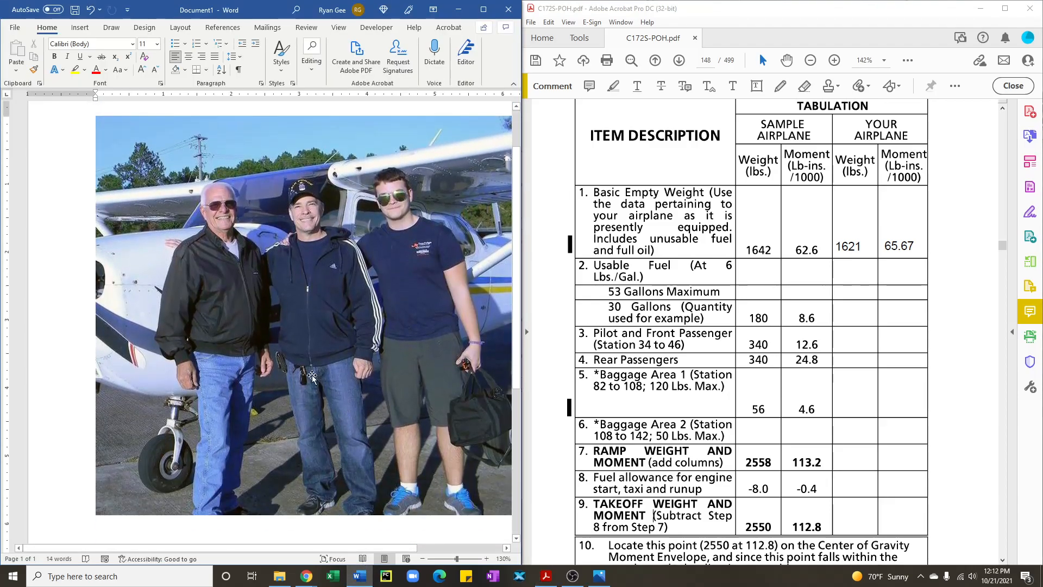
mouse_move(356, 258)
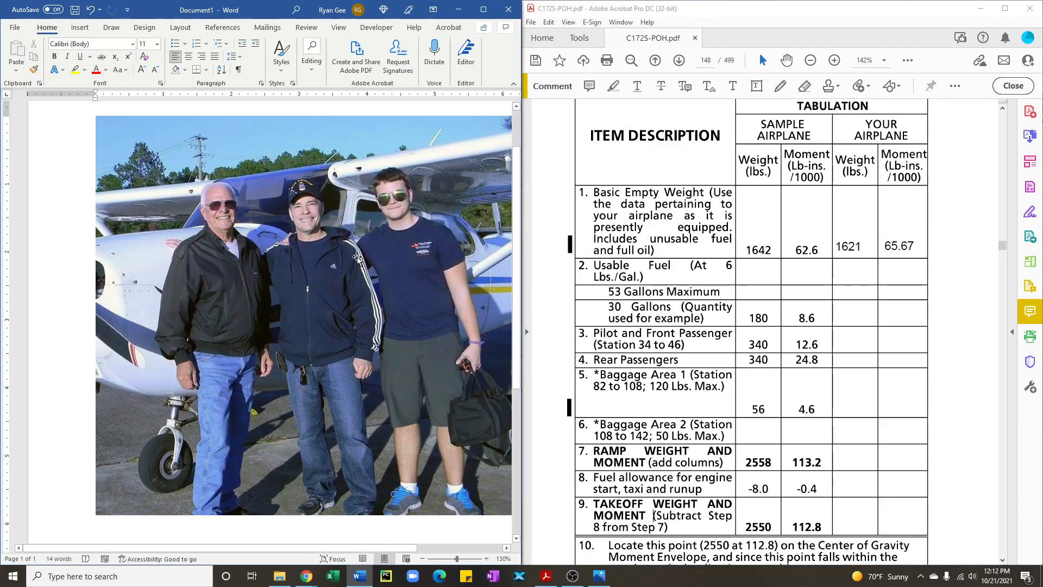
mouse_move(398, 272)
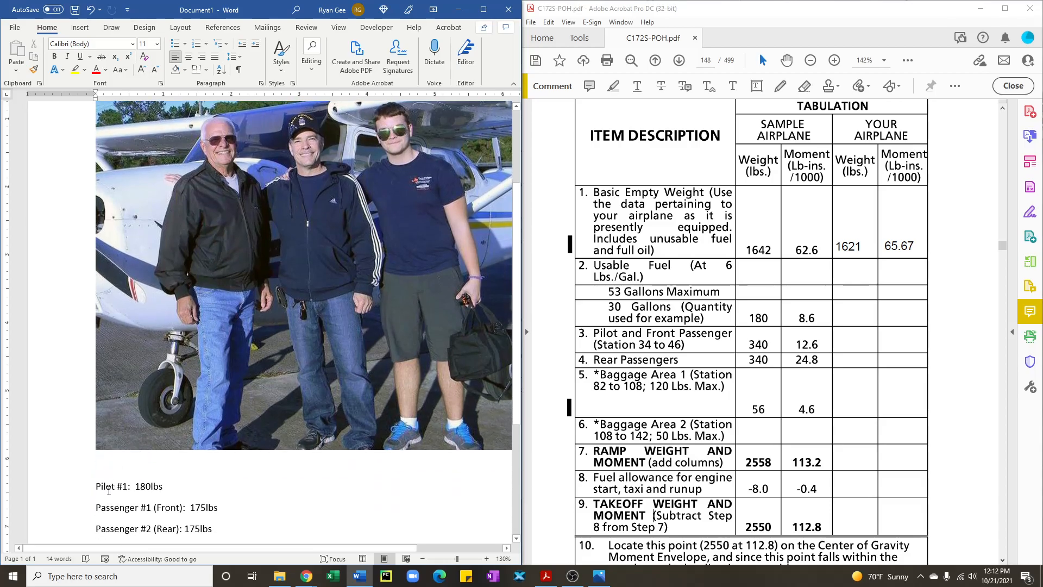
mouse_move(276, 306)
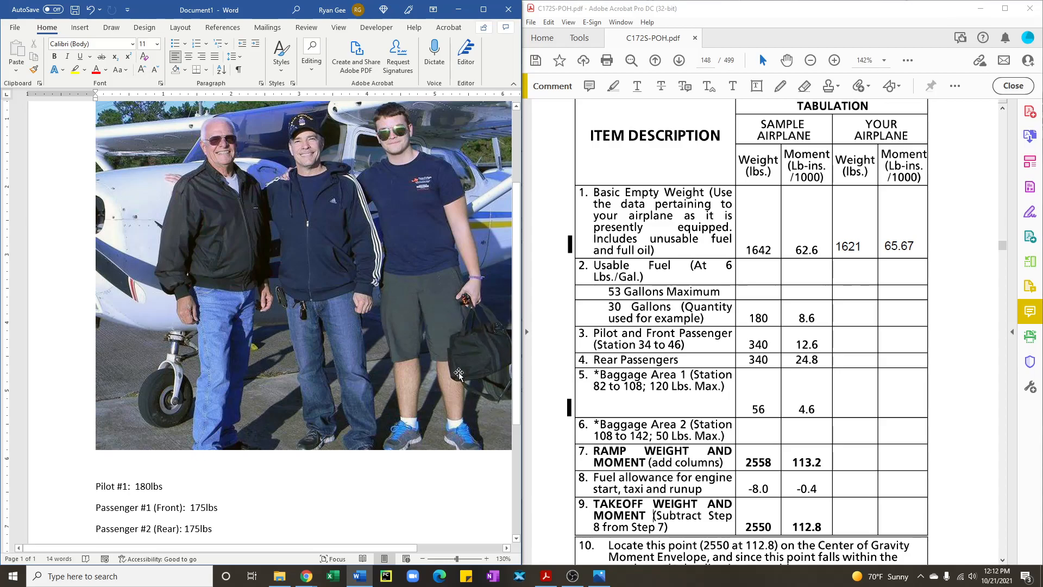
Step: Add the note line 'Baggage (Rear): 20lbs' below the passenger weights in Word
type("Baggage (Rear):  20lbs")
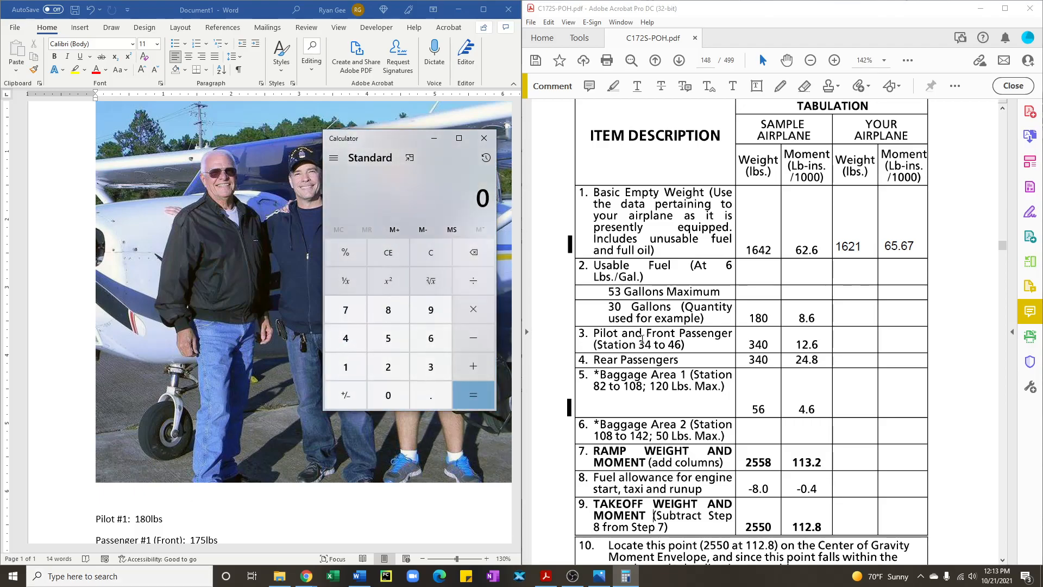
Step: Total 175 + 180 in Calculator and enter 355 as pilot and front passenger weight
left_click(430, 309)
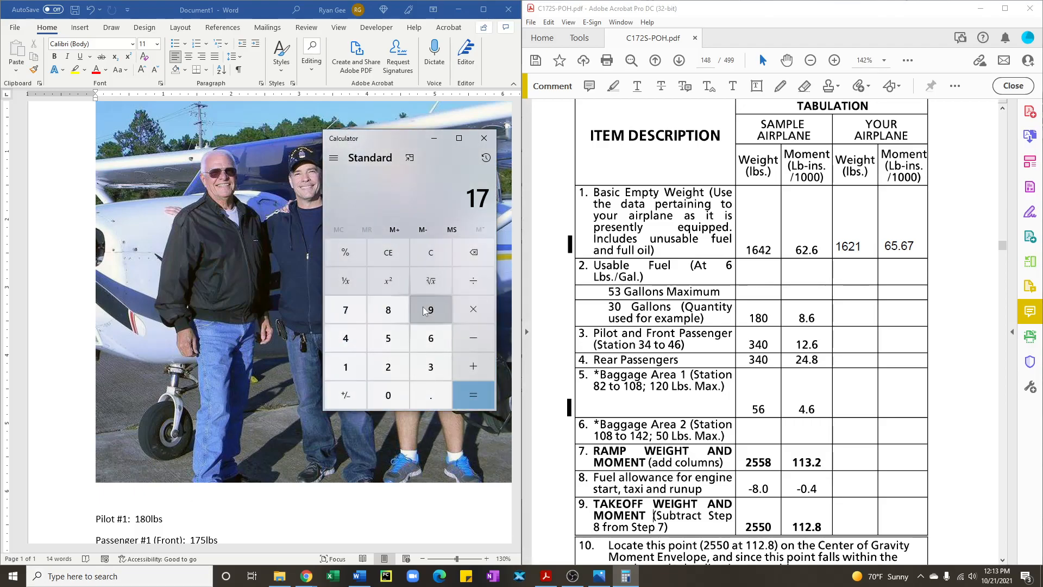
left_click(388, 310)
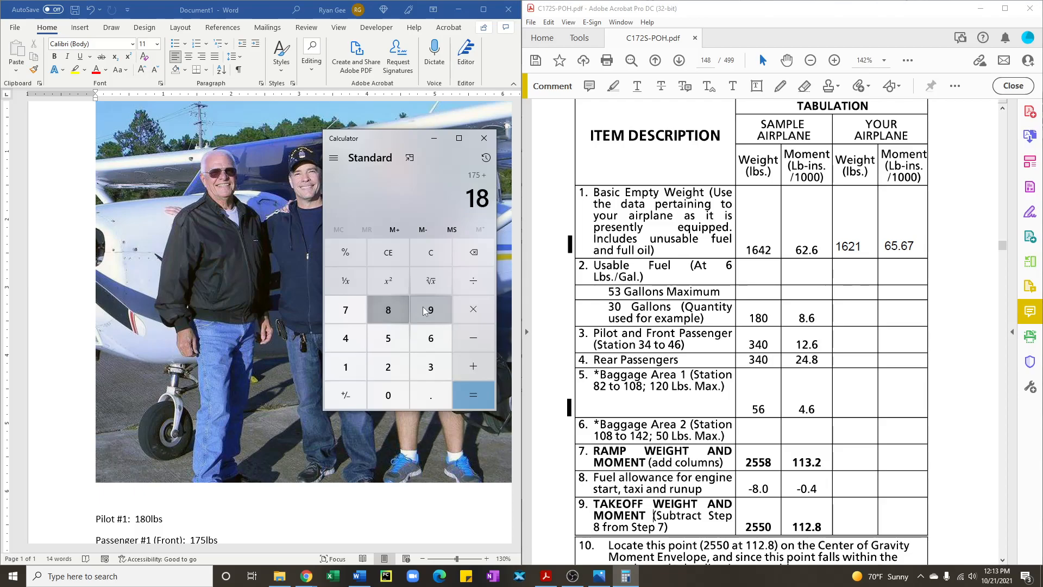
left_click(472, 394)
type("3")
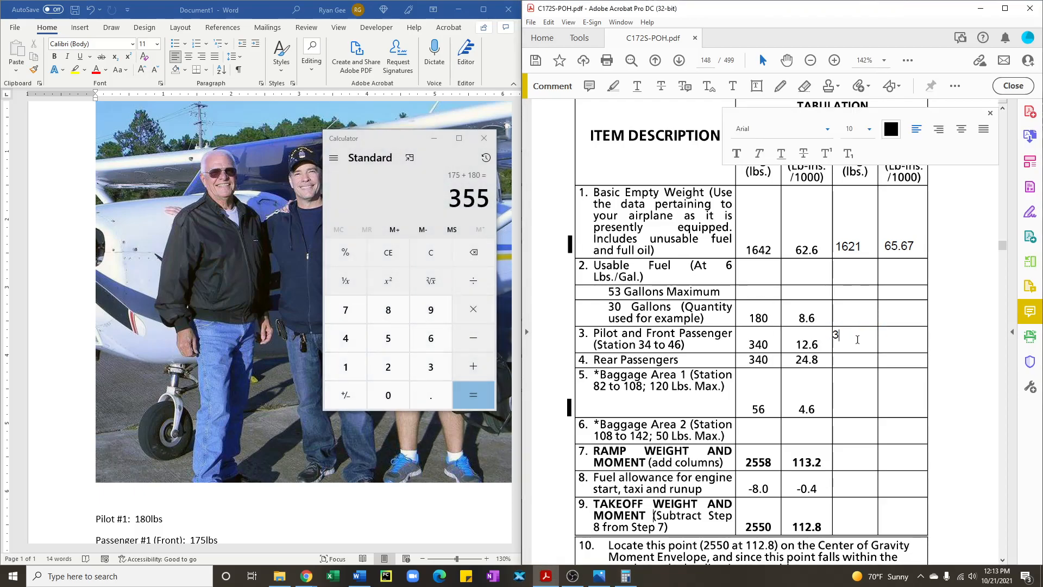
type("55")
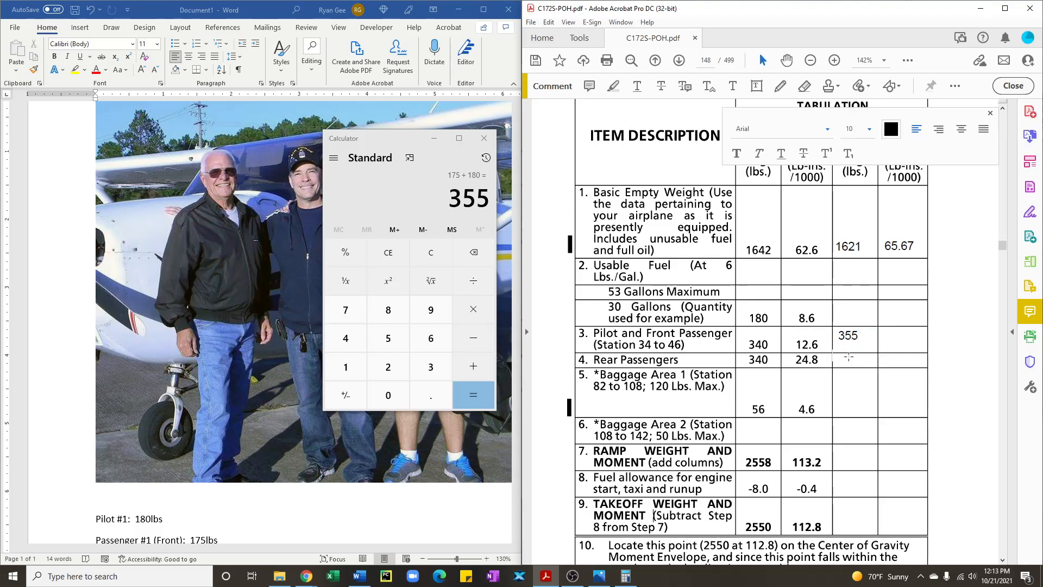
Step: Enter 175 for rear passengers and 20 for baggage area 1, positioned in their rows
type("175")
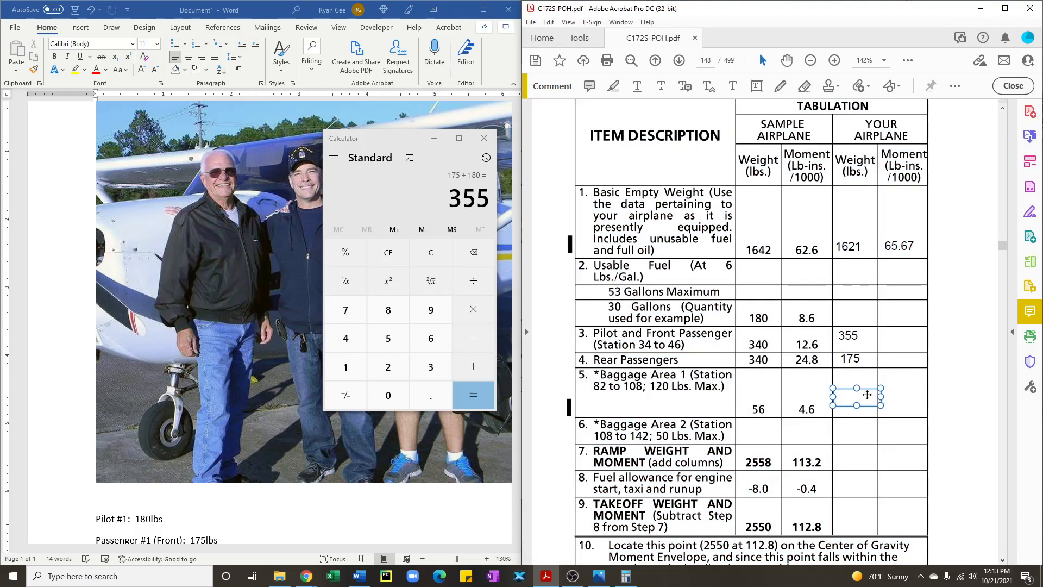
type("20")
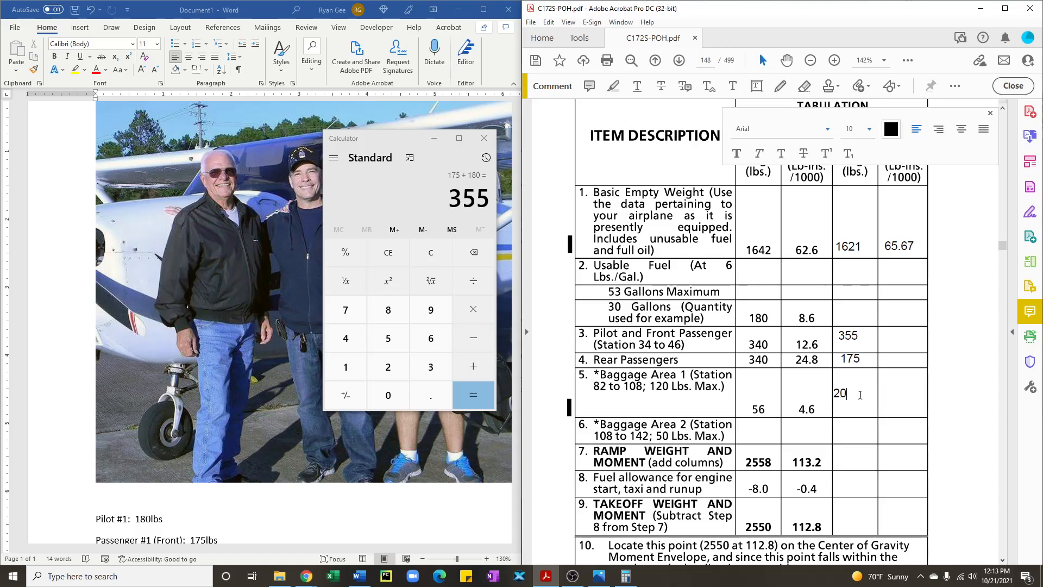
left_click(845, 393)
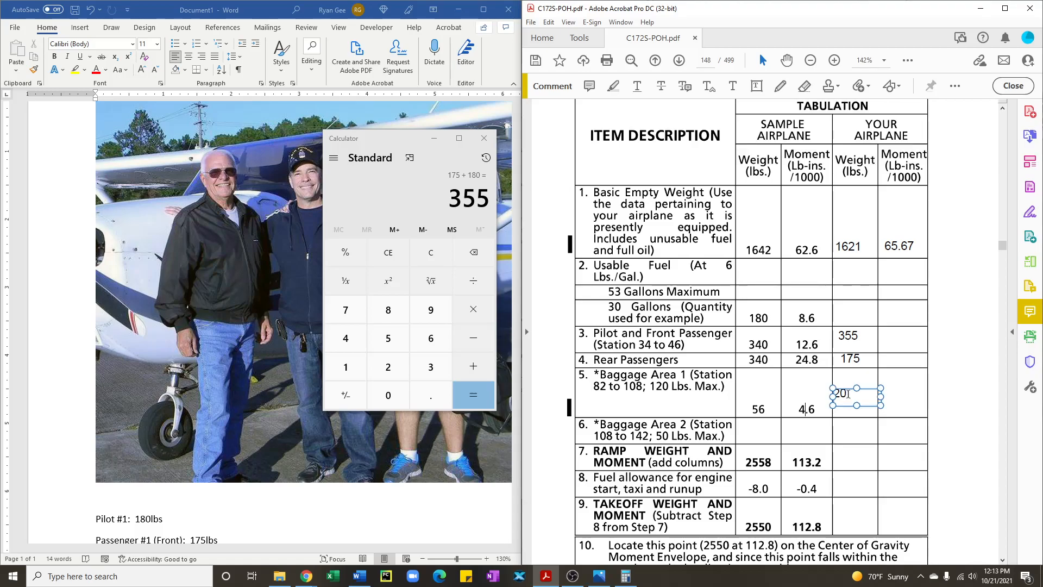
left_click_drag(846, 393, 846, 336)
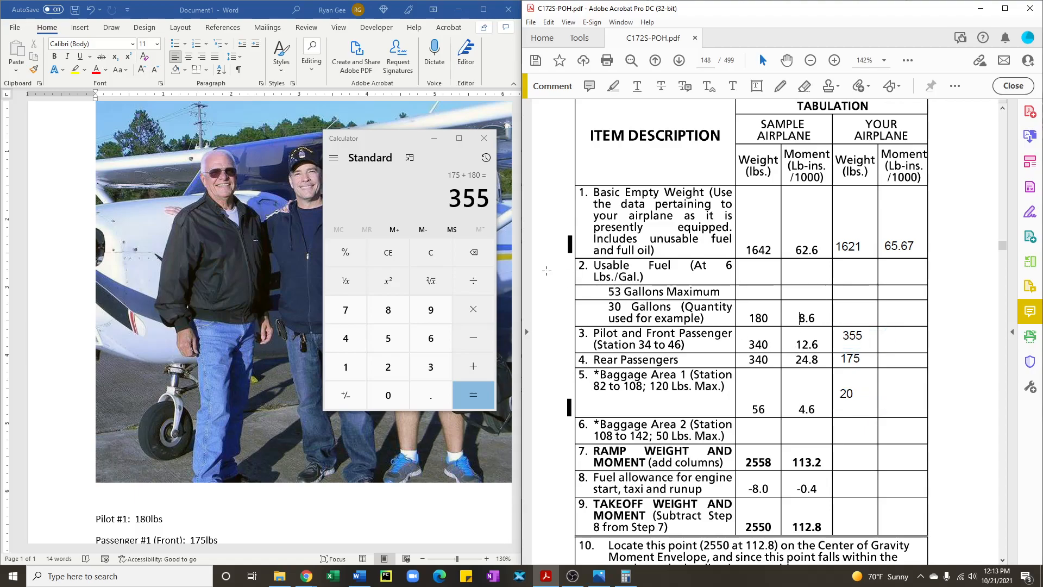
Step: Enter 318 pounds (53 × 6) as the usable fuel weight in the 53-gallon row
left_click(430, 252)
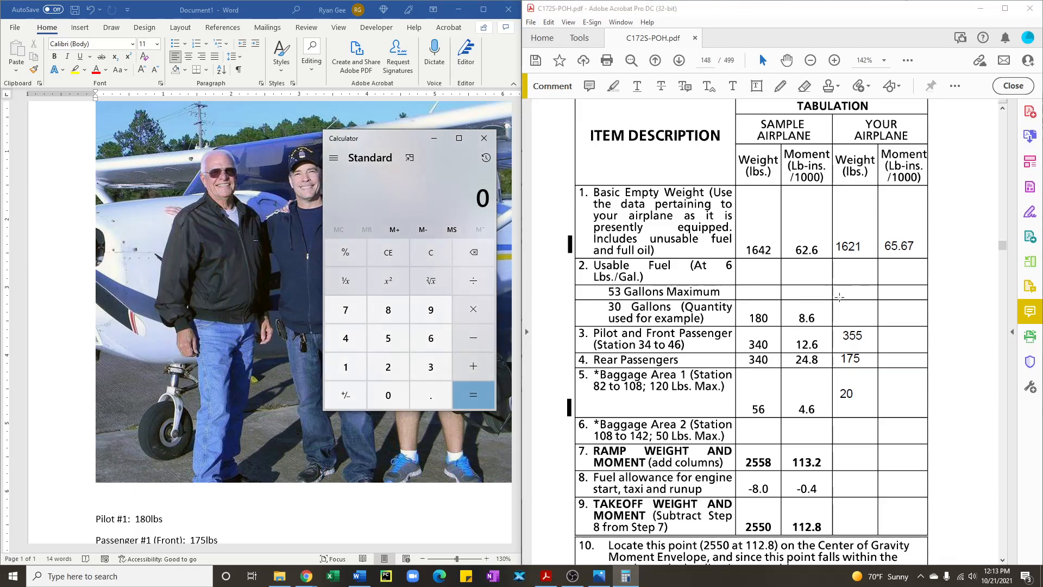
mouse_move(387, 338)
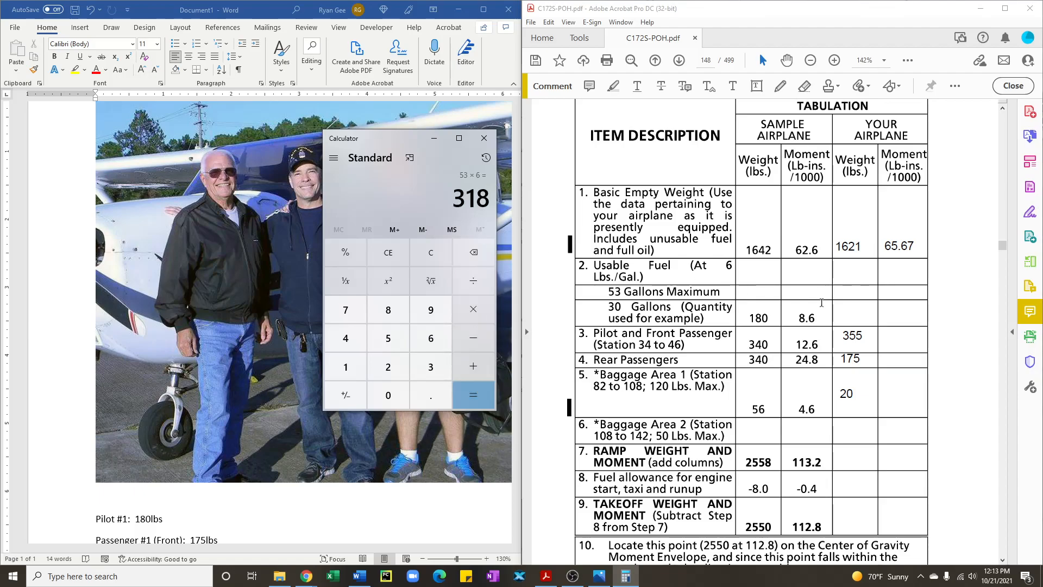
left_click(850, 292)
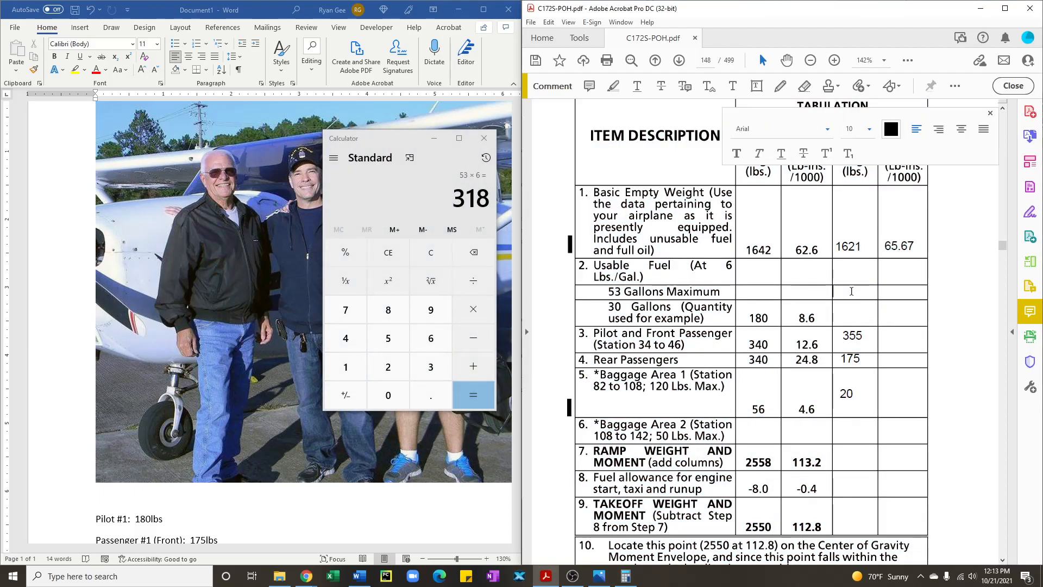
type("318")
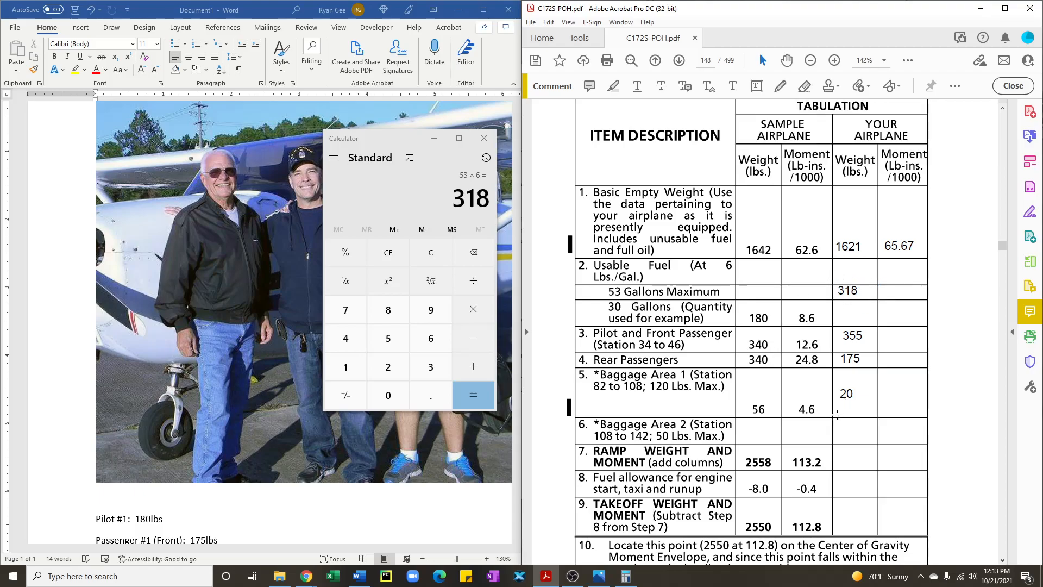
left_click(854, 457)
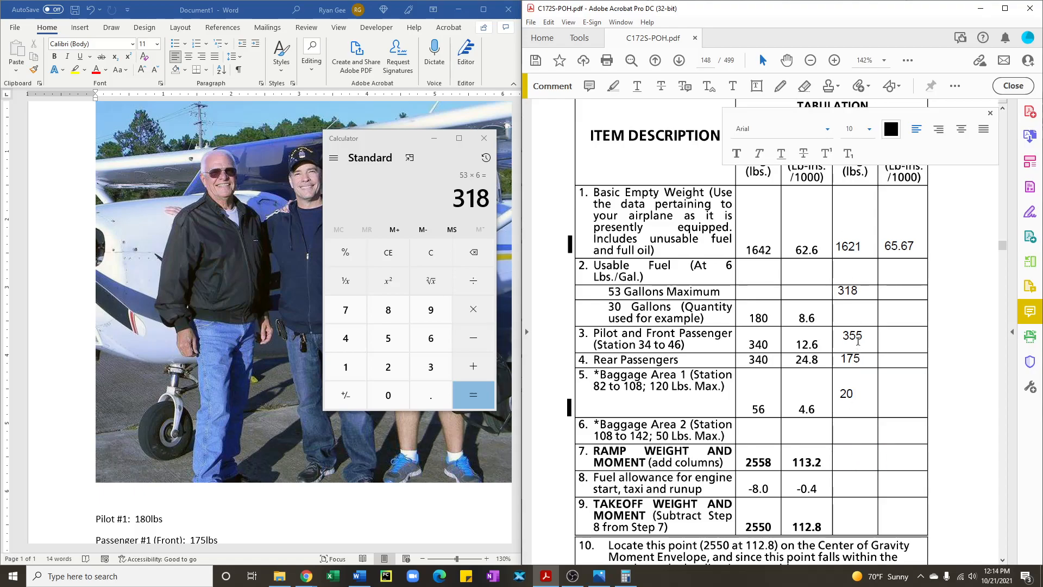
Step: Sum 2469 + 20 in Calculator and record ramp weight 2,489 in the table
scroll("down", 3)
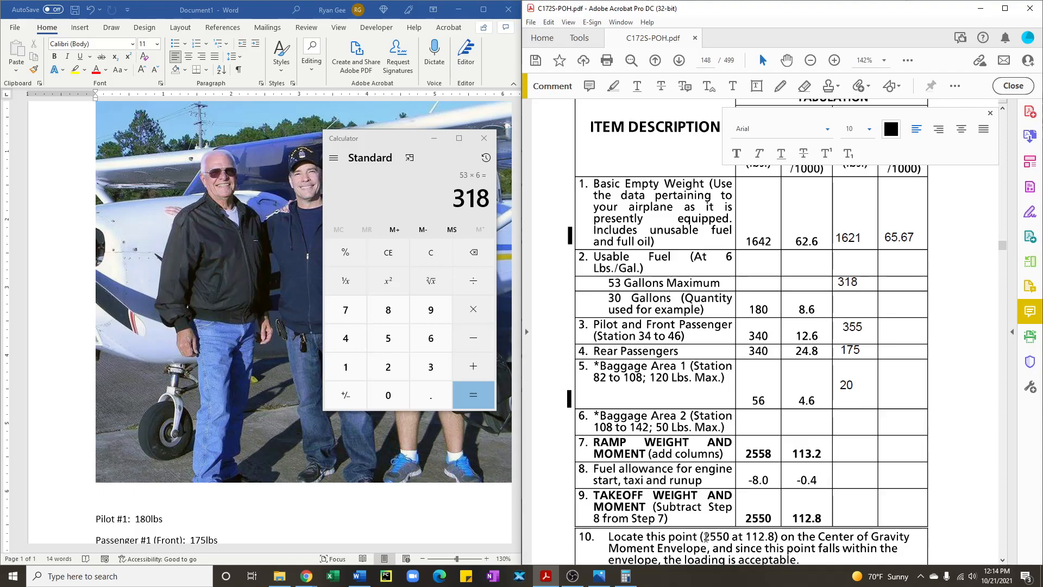
left_click(430, 252)
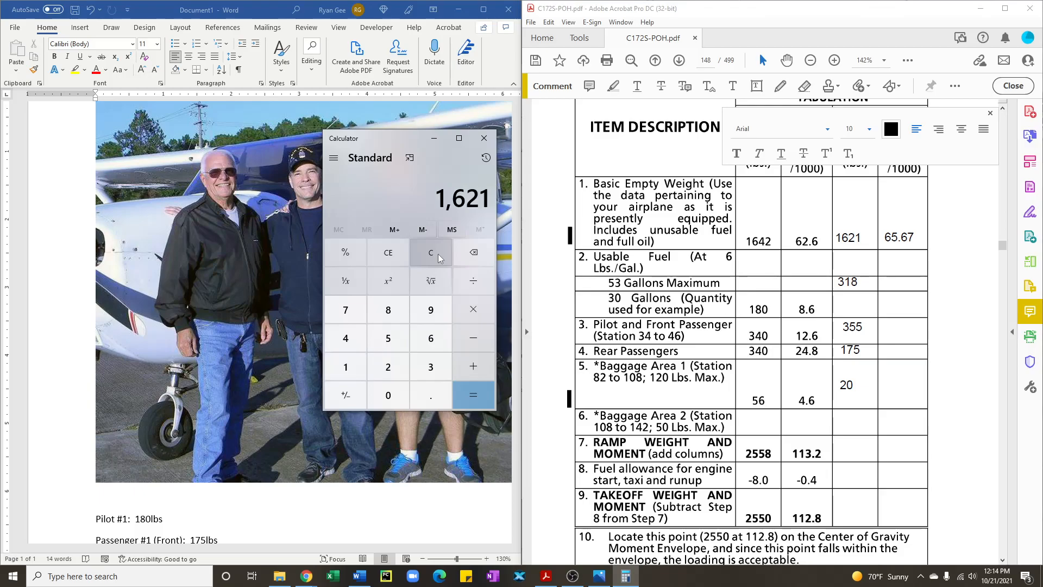
left_click(387, 338)
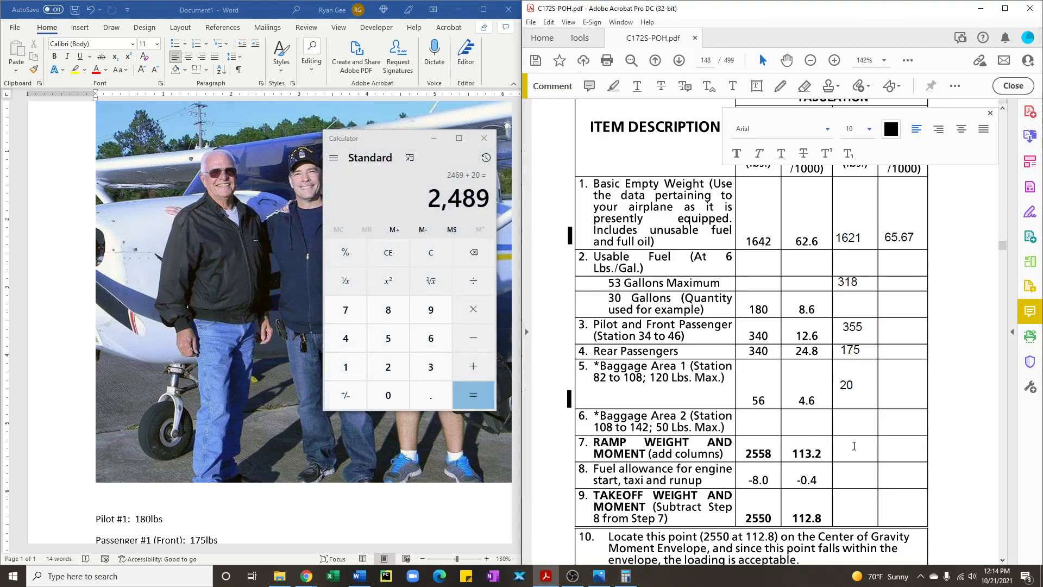
type("2,489")
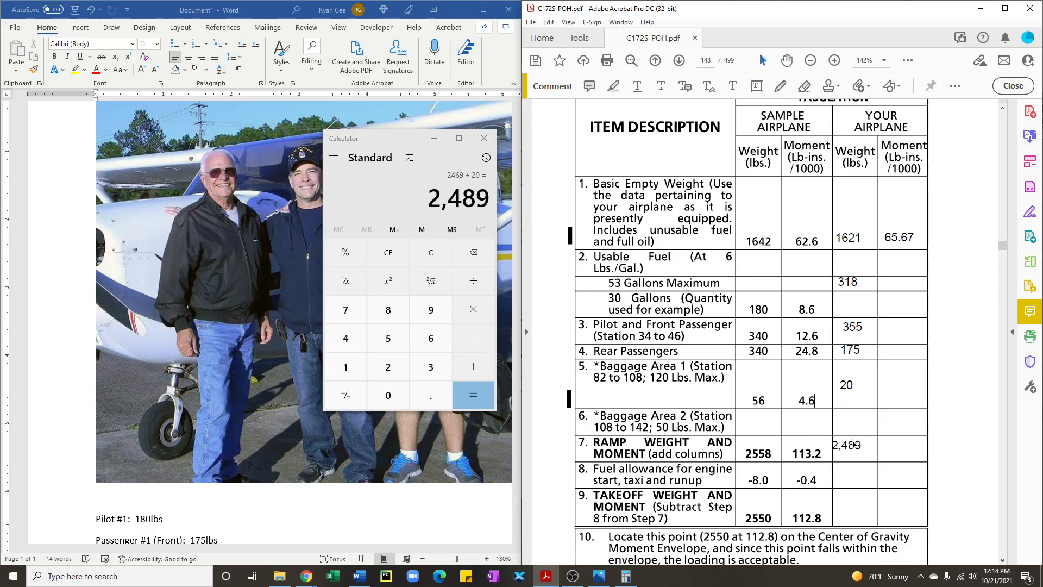
left_click(855, 446)
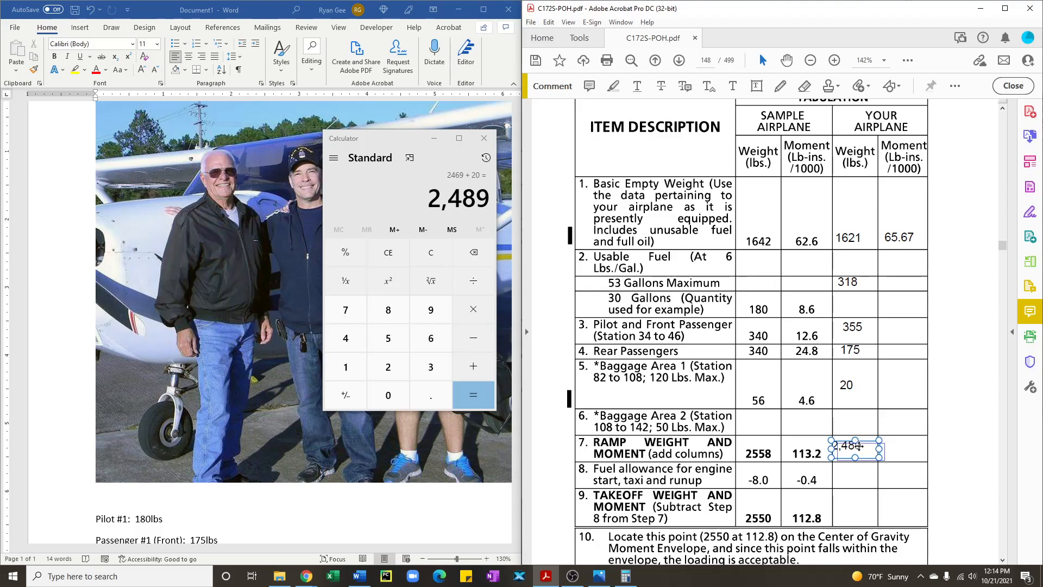
type("2,489")
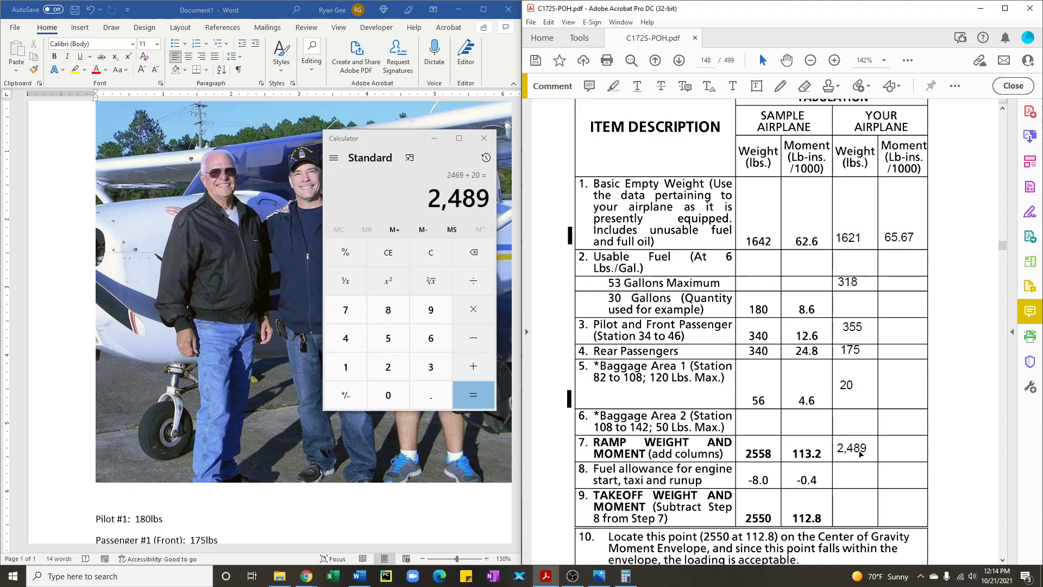
mouse_move(680, 265)
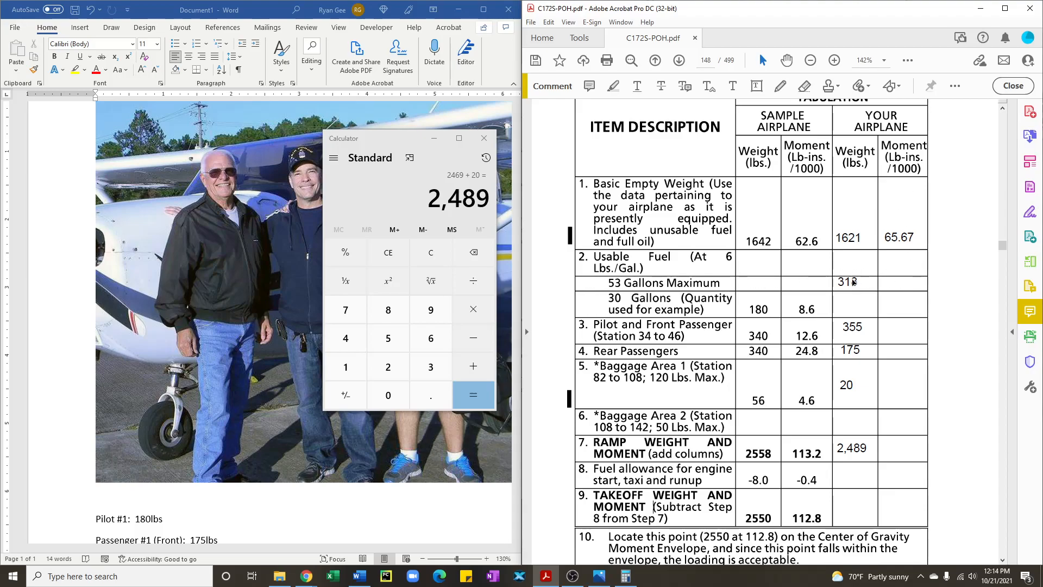
Step: Enter 15.5 as the usable fuel moment read from the loading graph at 318 lbs
left_click(430, 250)
type("318")
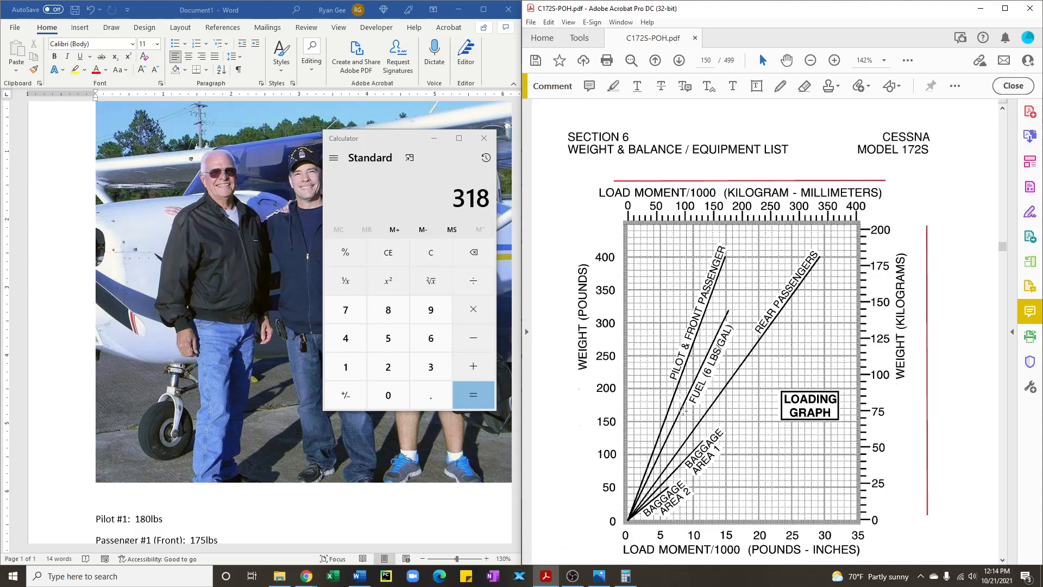
mouse_move(622, 484)
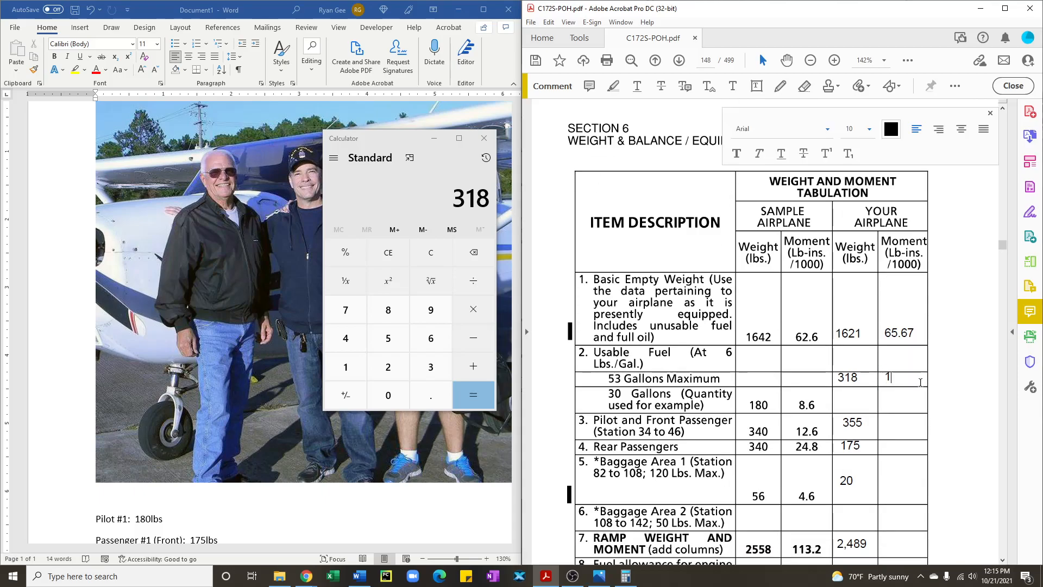
type("15.5")
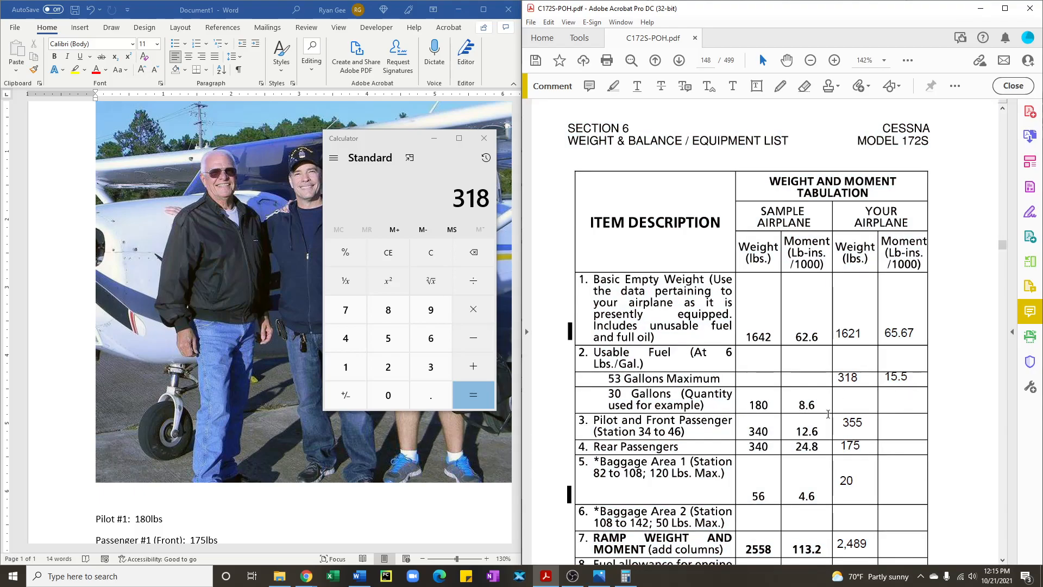
Step: Enter 13 as the pilot and front passenger moment read at 355 lbs
scroll("down", 3)
type("355")
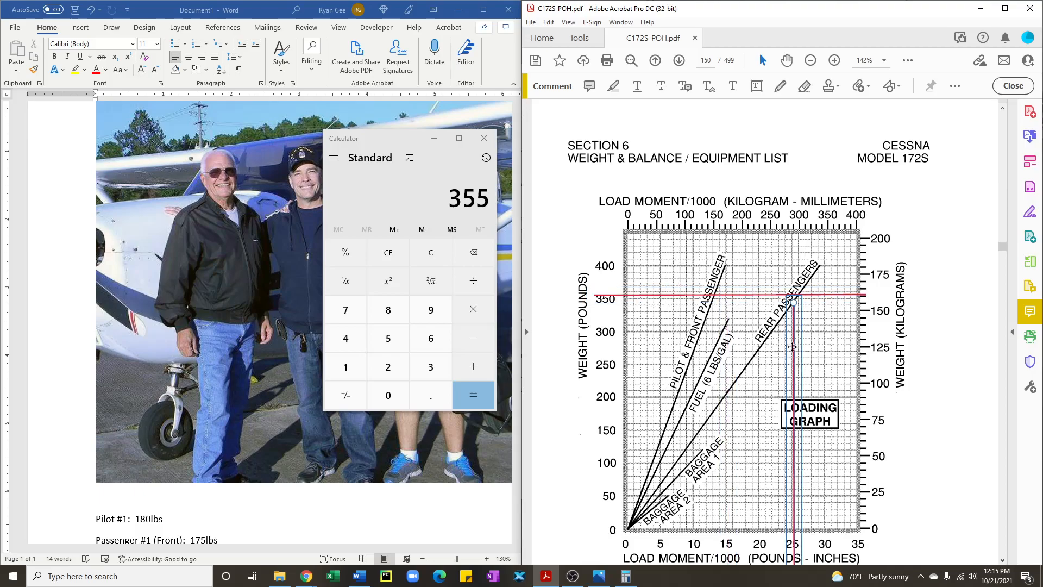
mouse_move(795, 333)
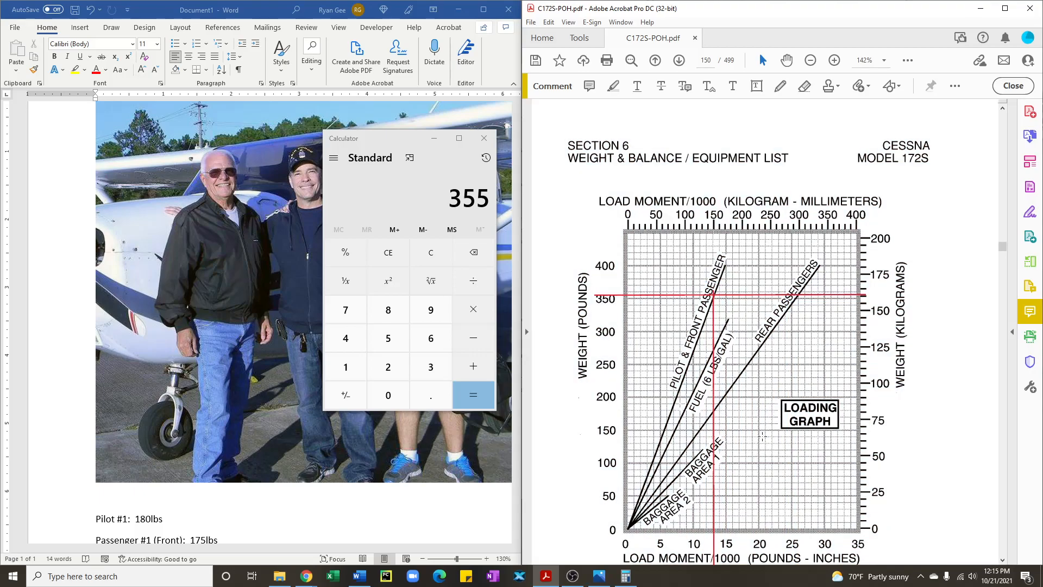
mouse_move(698, 529)
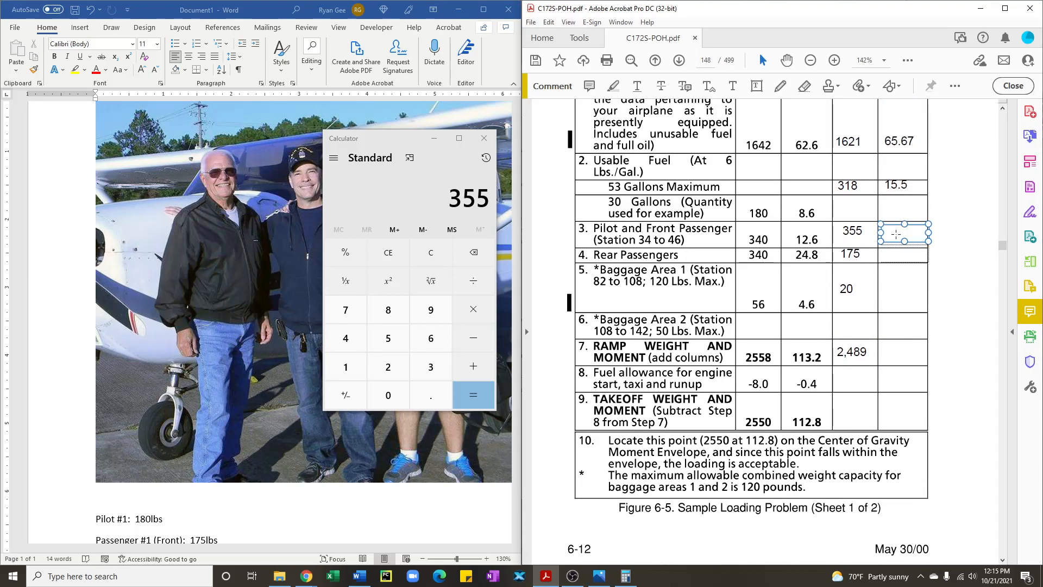
type("13.0")
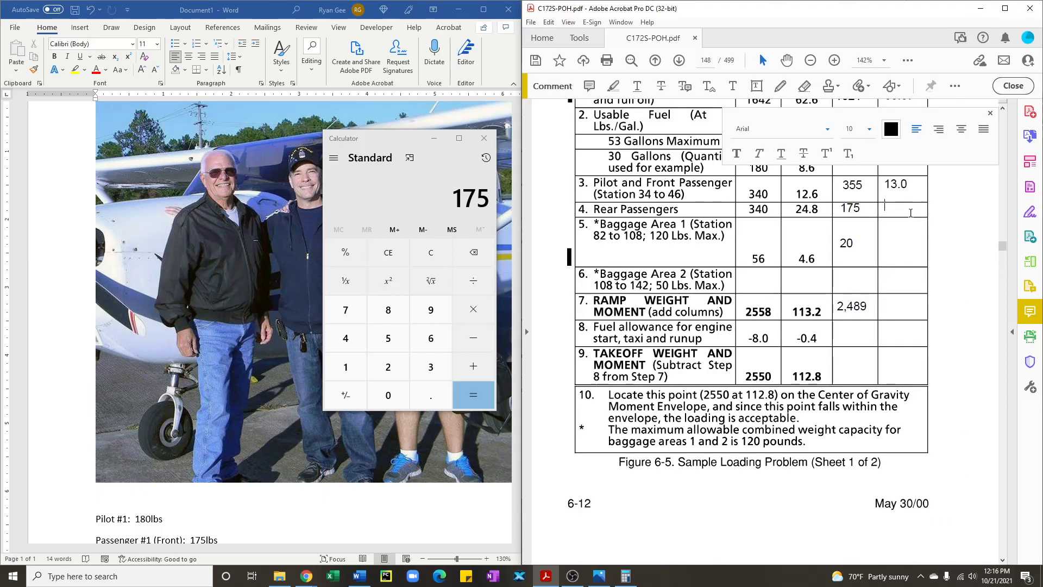
Step: Enter 13.0 as the rear passengers' moment for 175 lbs
type("13.0")
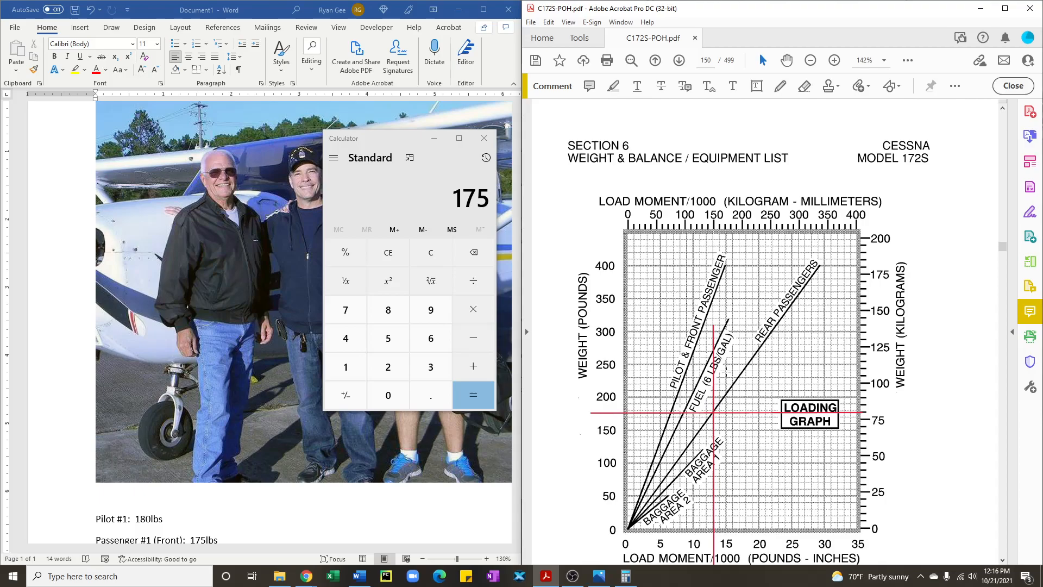
Step: Magnify the loading graph to read baggage area 1 at 20 lbs, then enter its moment
left_click(833, 61)
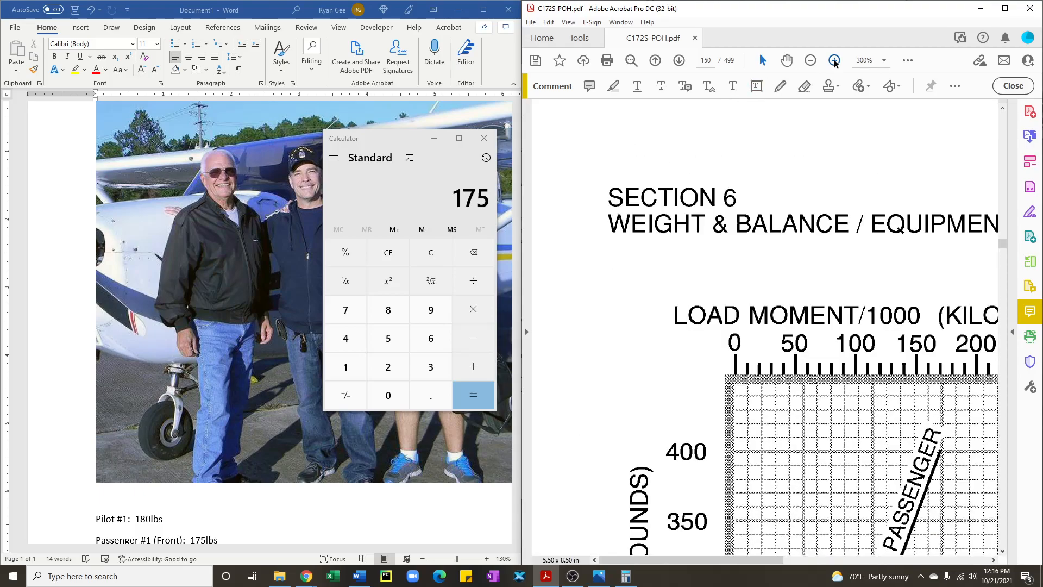
left_click(833, 61)
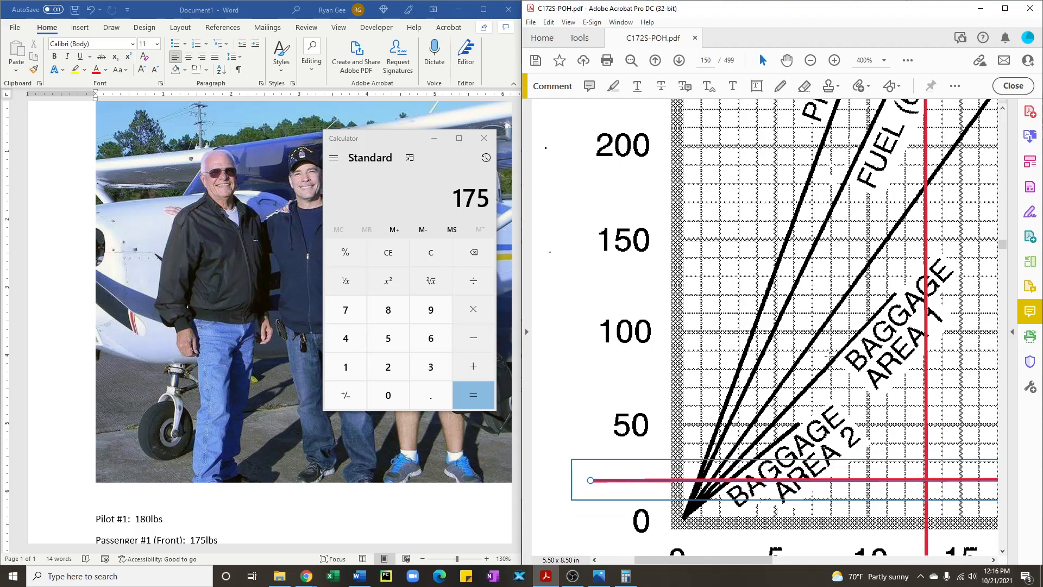
mouse_move(927, 396)
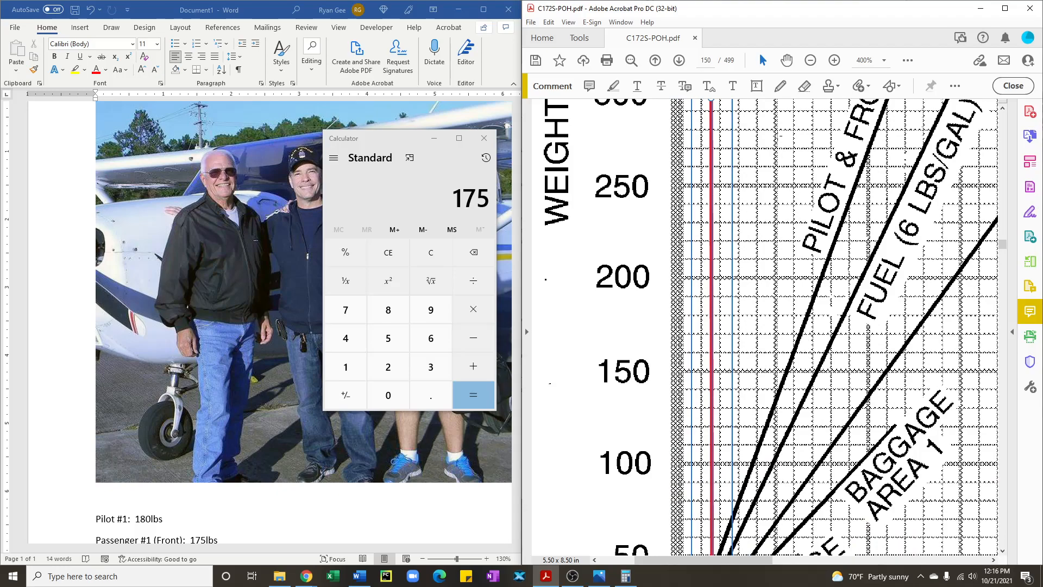
left_click(810, 59)
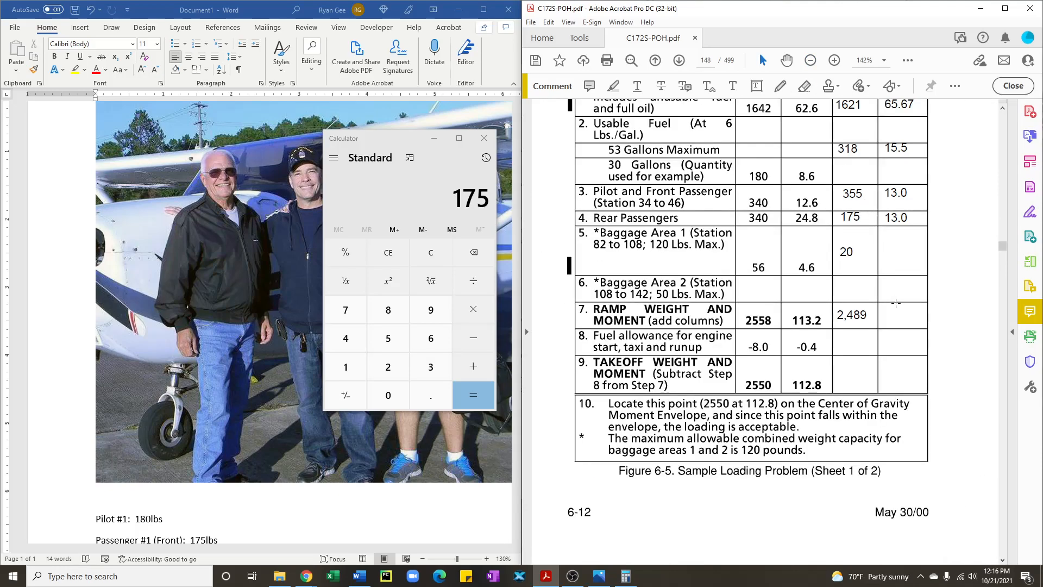
type("1.5")
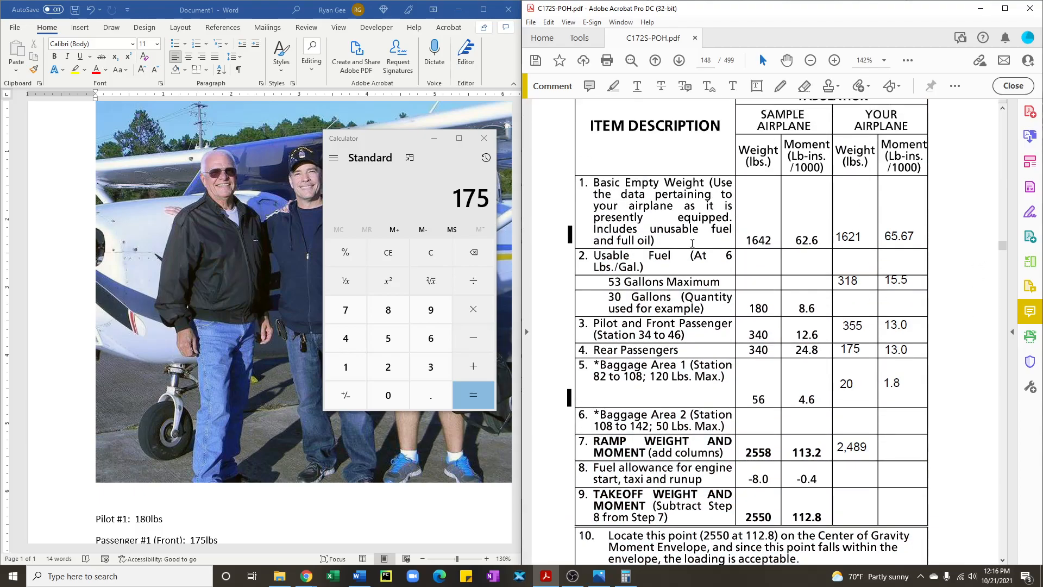
Step: Total the moment column in Calculator and enter ramp moment 108.97
left_click(431, 338)
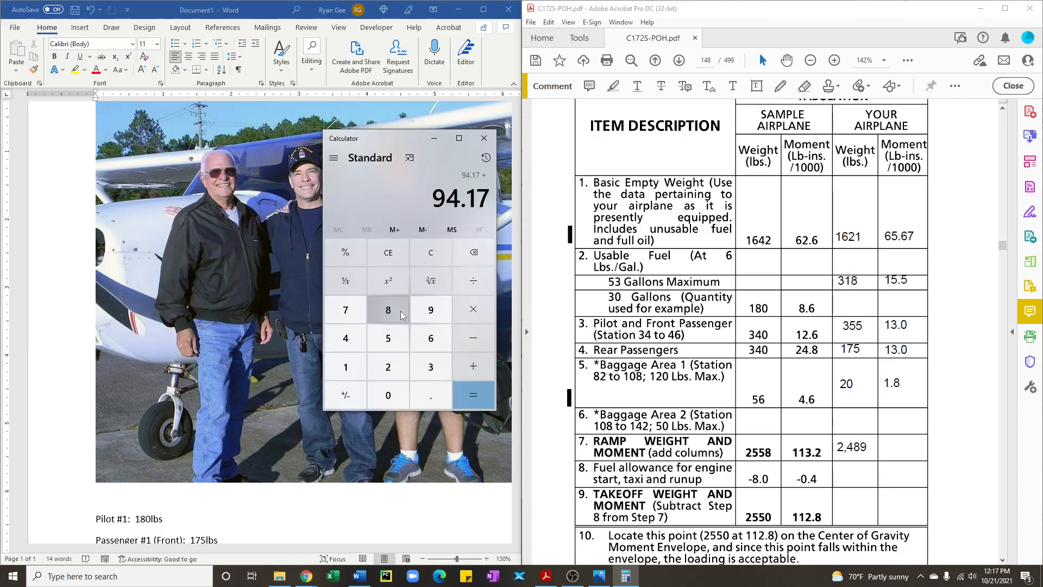
left_click(473, 395)
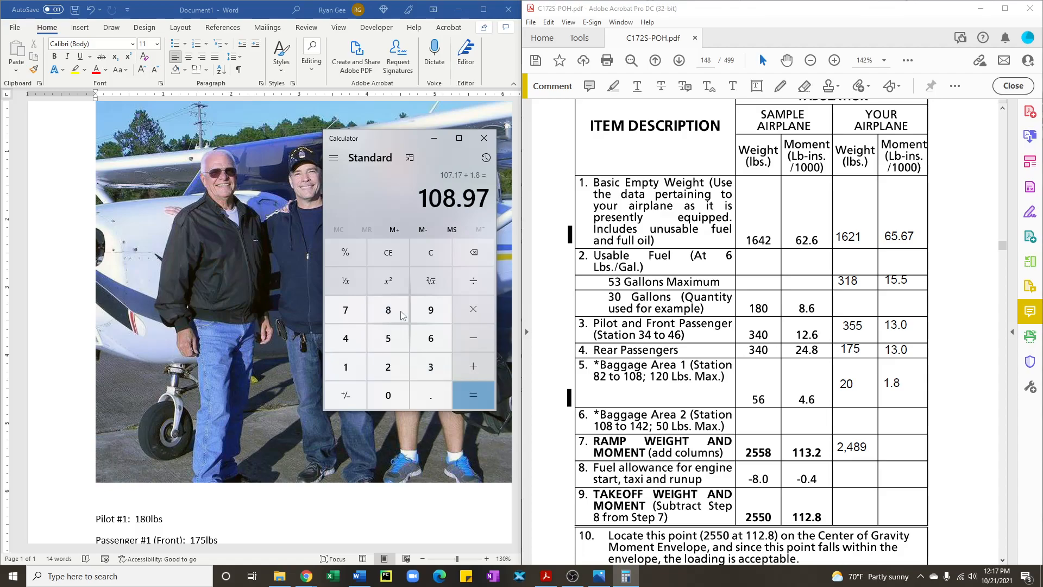
left_click(902, 447)
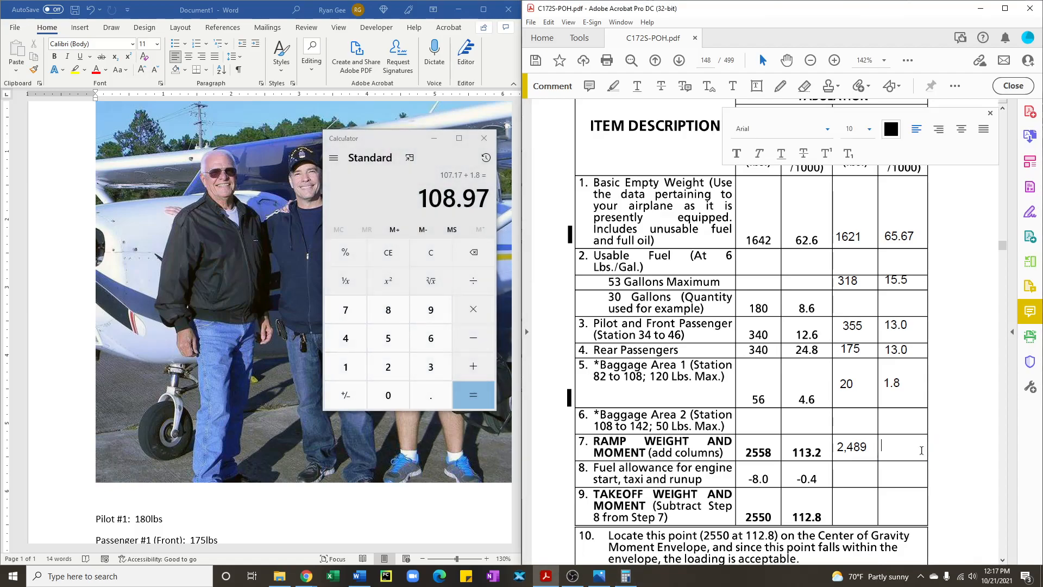
type("108.97")
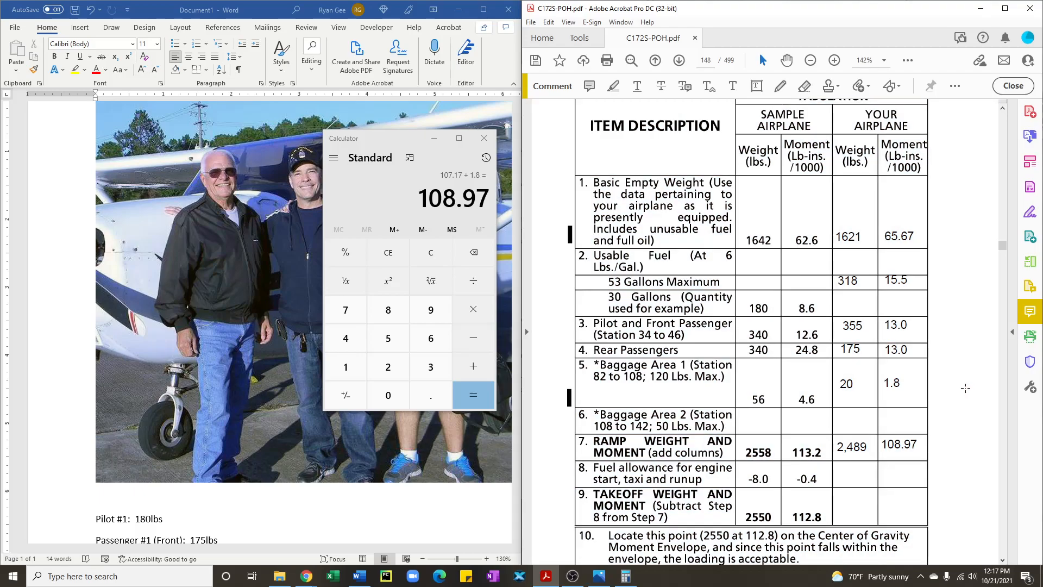
mouse_move(908, 404)
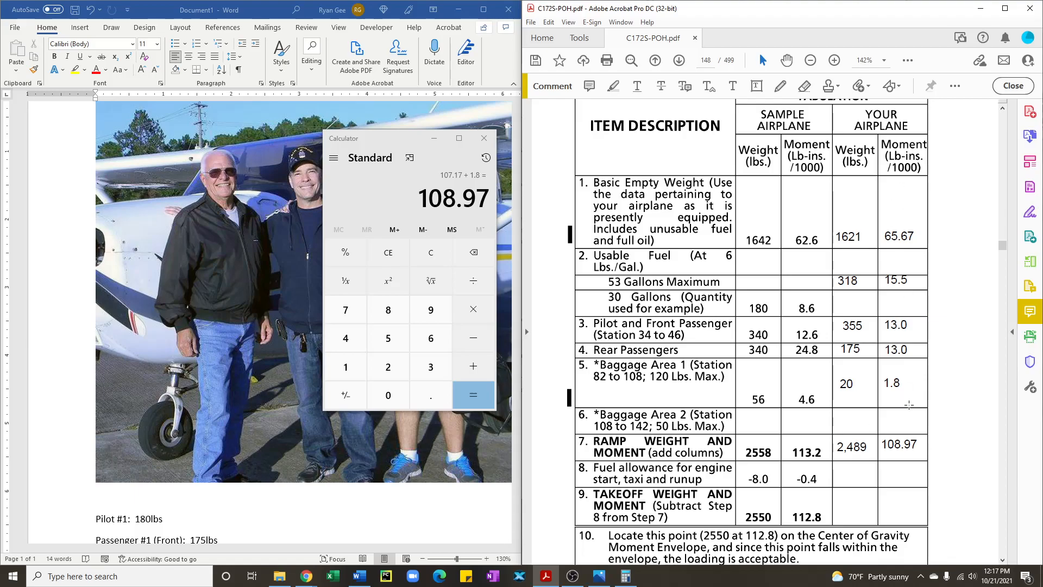
mouse_move(971, 274)
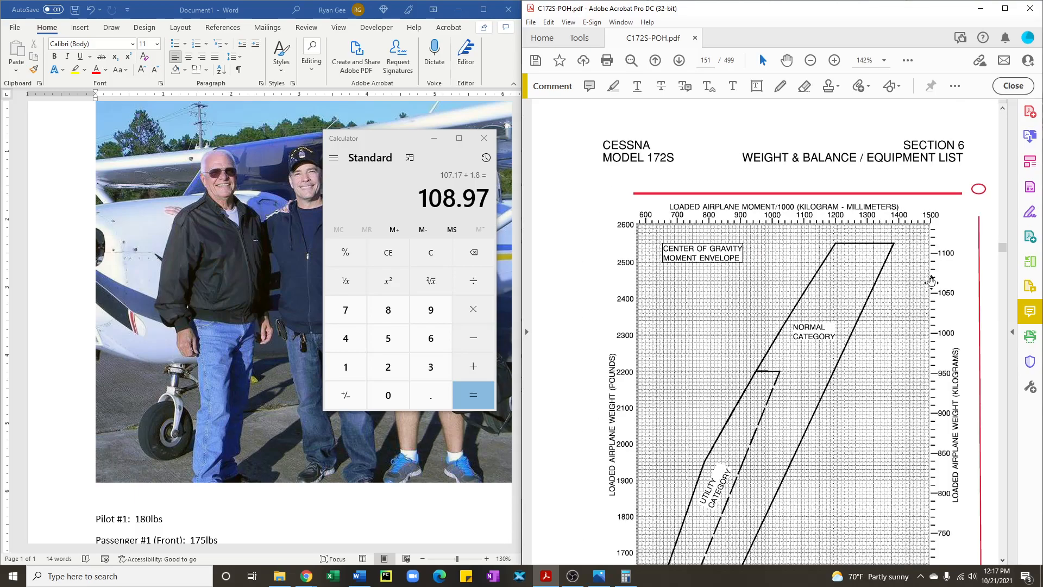
Step: On the CG moment envelope, draw the vertical line at about 109 moment for the 2,489 lb point
scroll("down", 3)
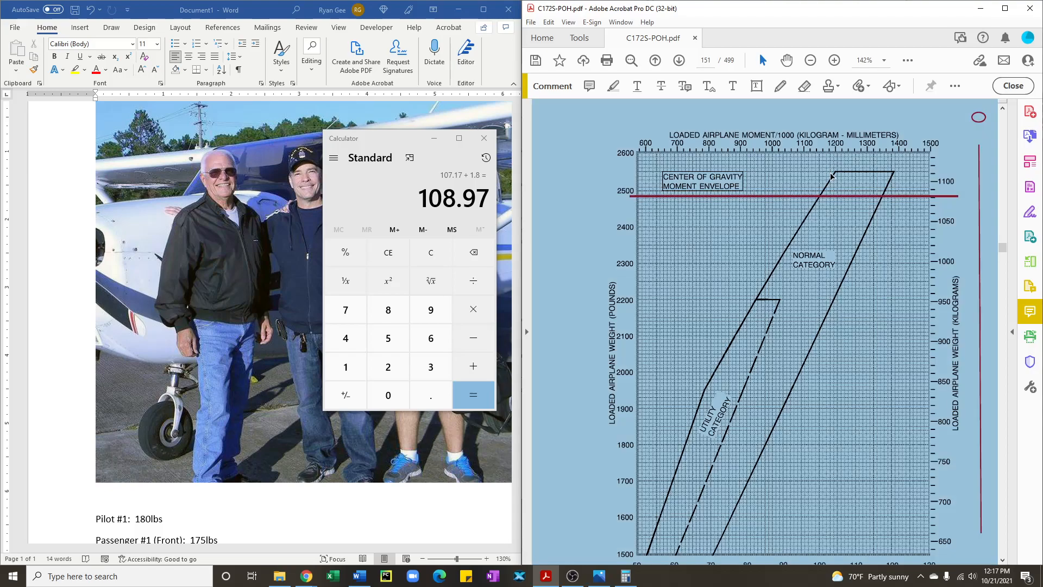
scroll("down", 3)
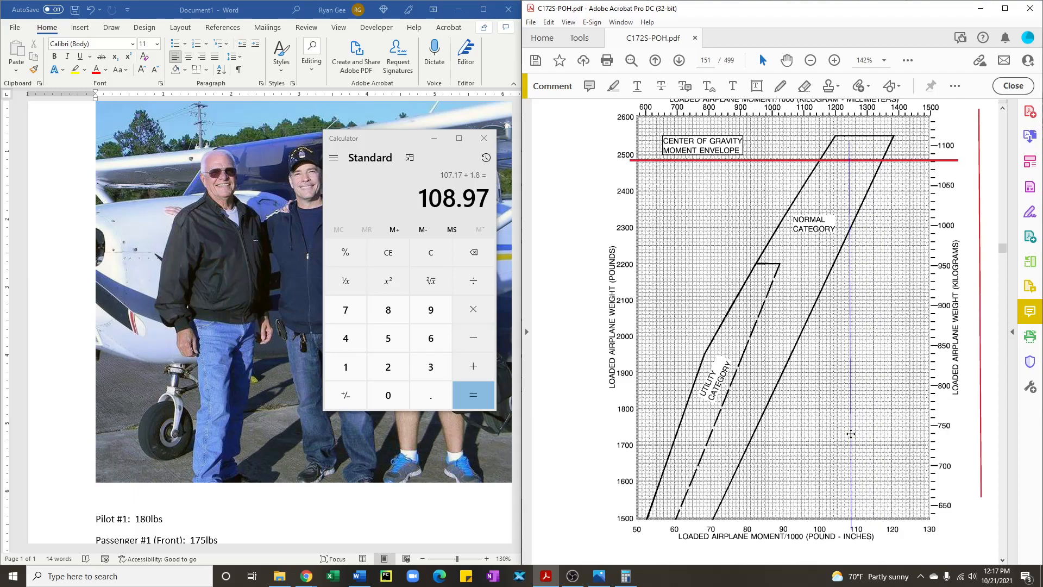
left_click_drag(849, 140, 850, 527)
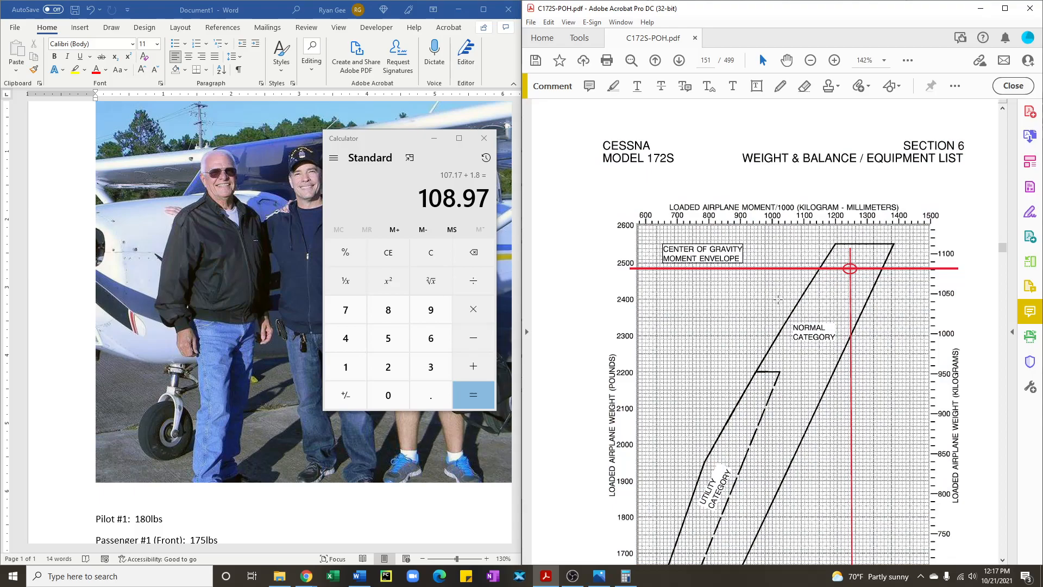
mouse_move(896, 294)
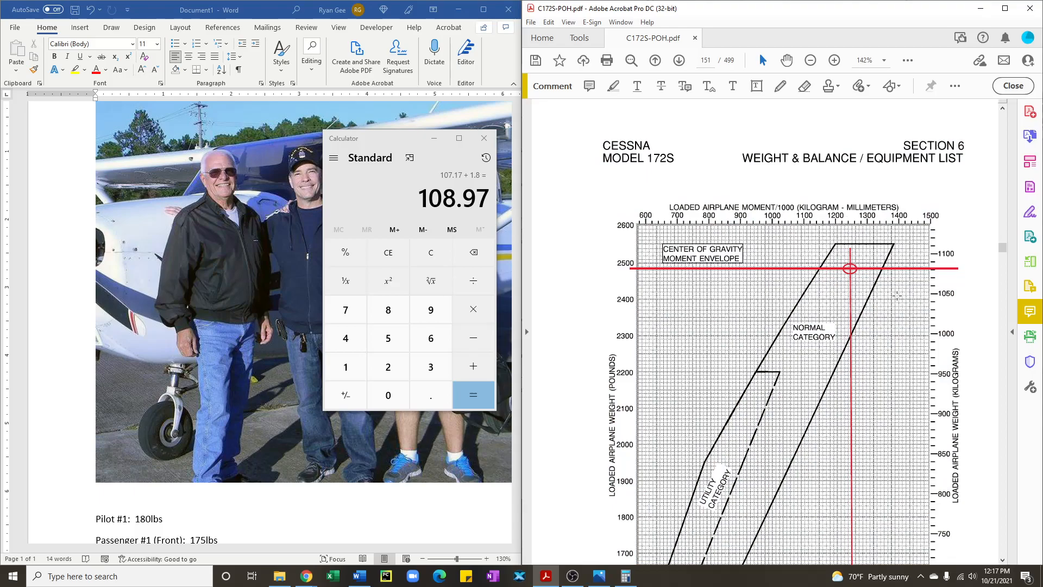
mouse_move(795, 313)
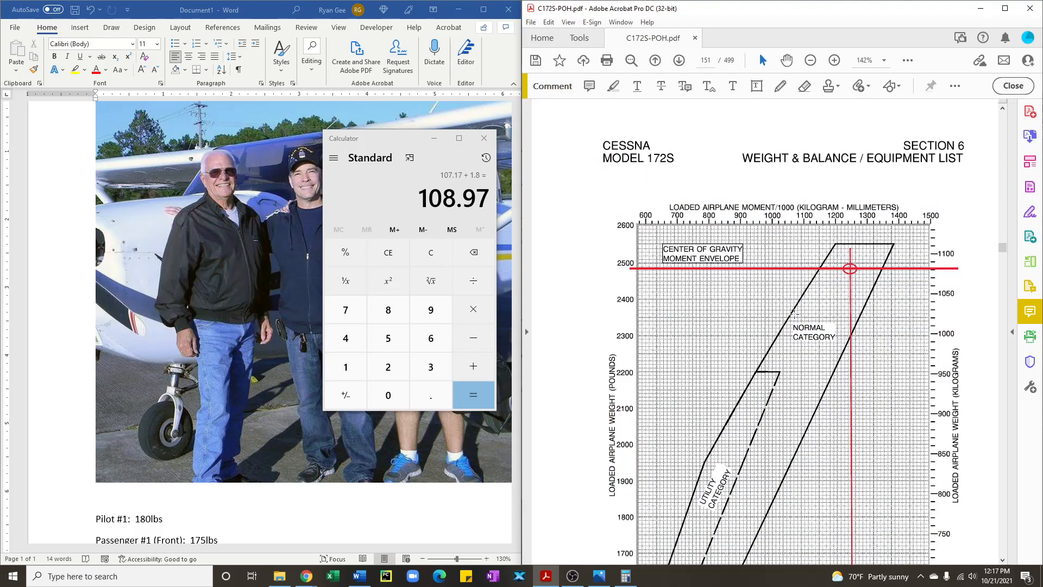